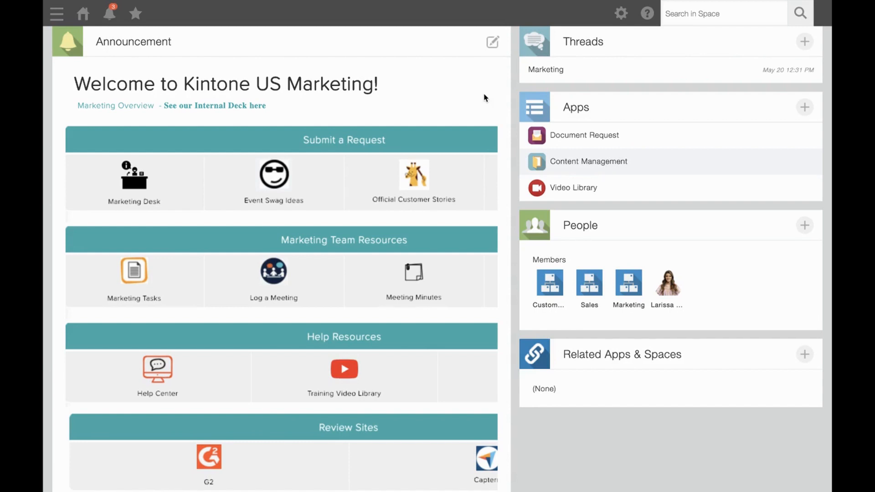
mouse_move(799, 110)
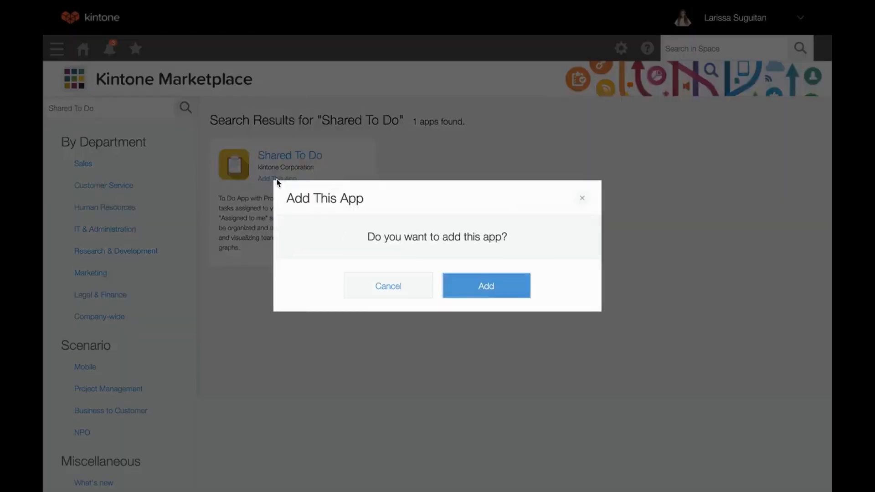
Confirm adding the Shared To Do app from the Marketplace to the Marketing space
click(485, 285)
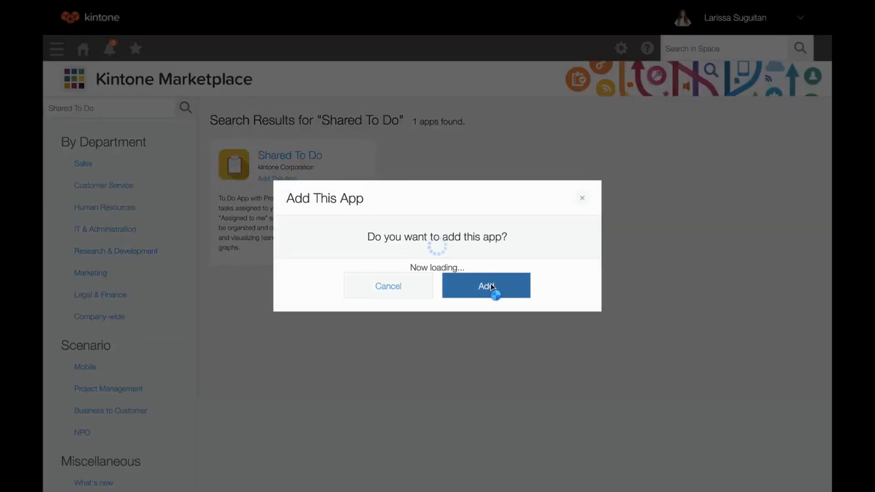
click(485, 285)
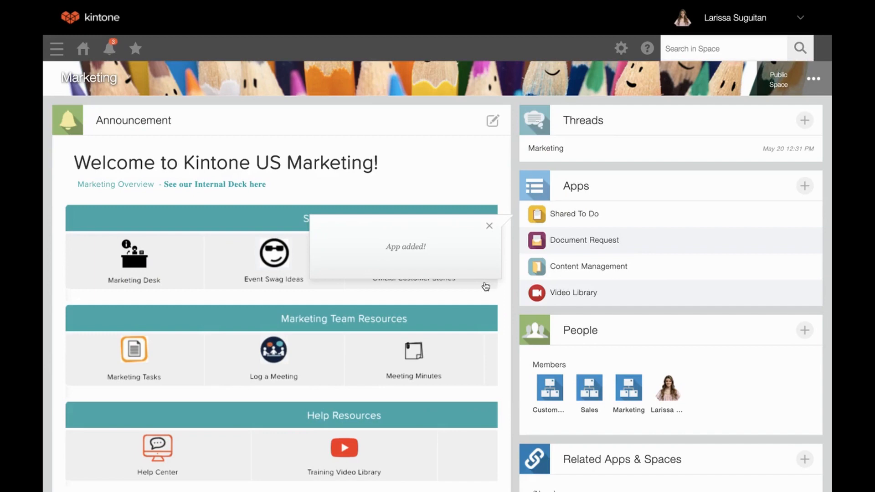
Open the newly added app and save the new Document Request record
click(574, 213)
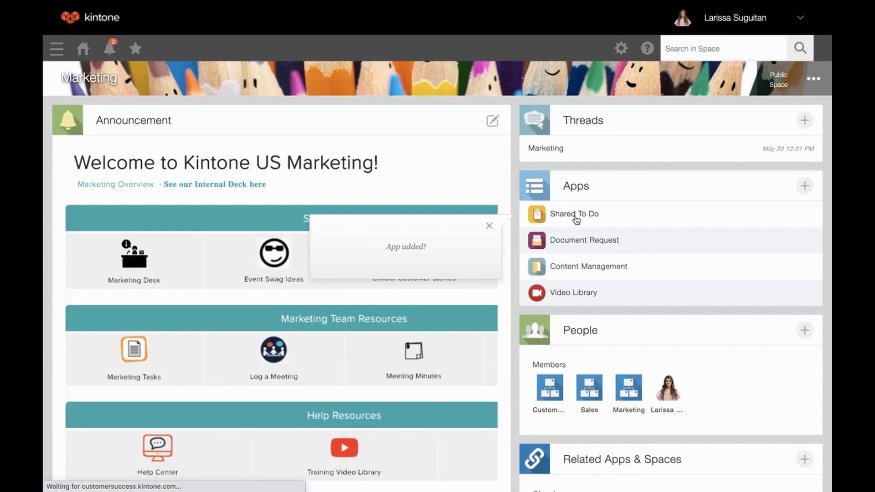
click(573, 213)
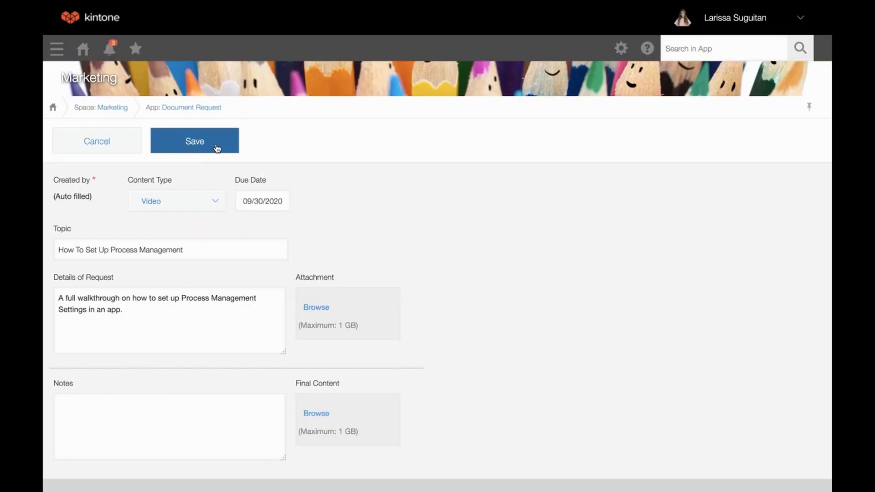
click(194, 140)
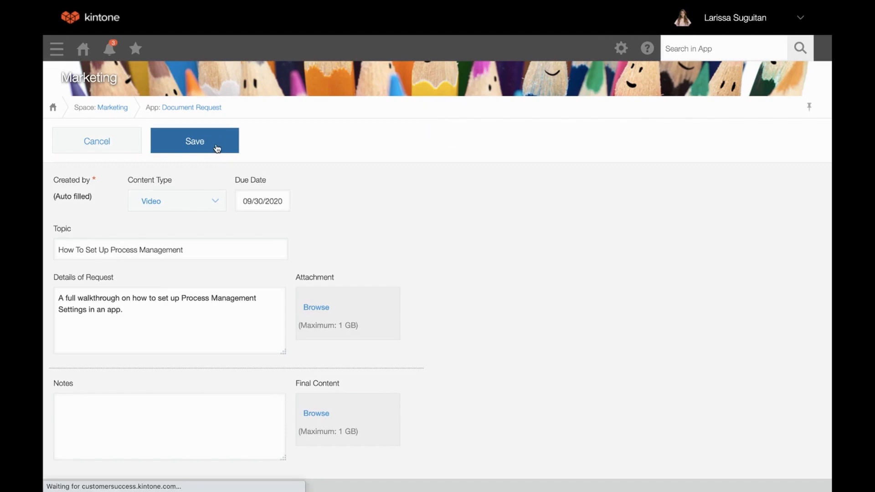
click(194, 140)
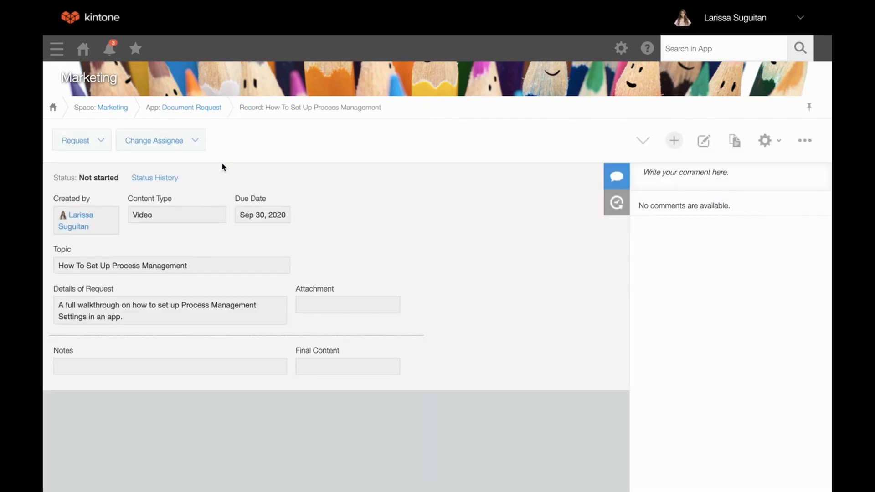
Advance the record with the Request action so it moves to Request in Queue
click(81, 141)
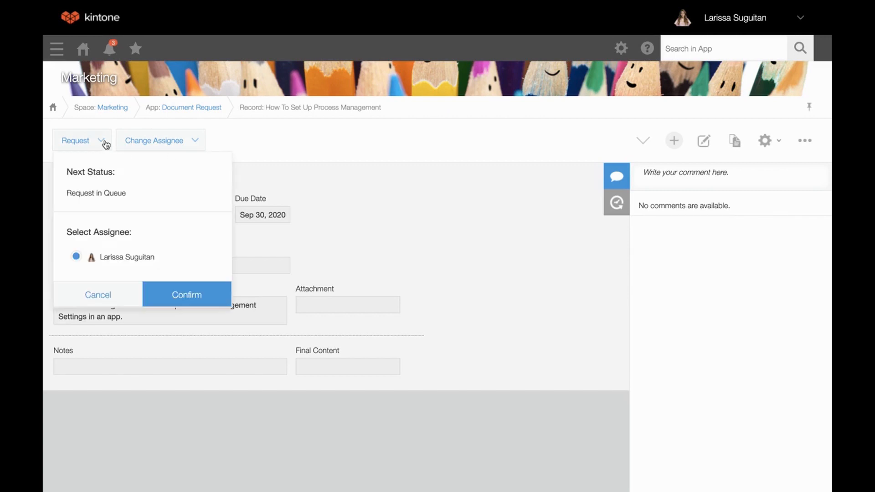
click(98, 294)
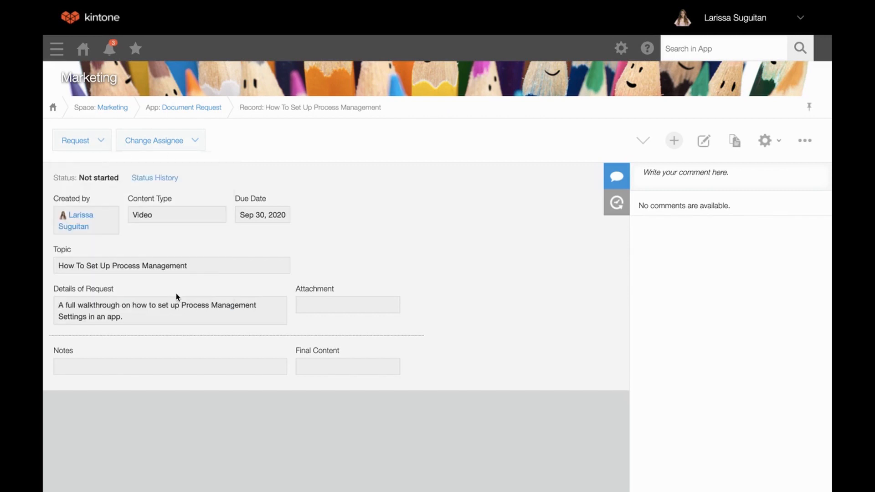
click(75, 140)
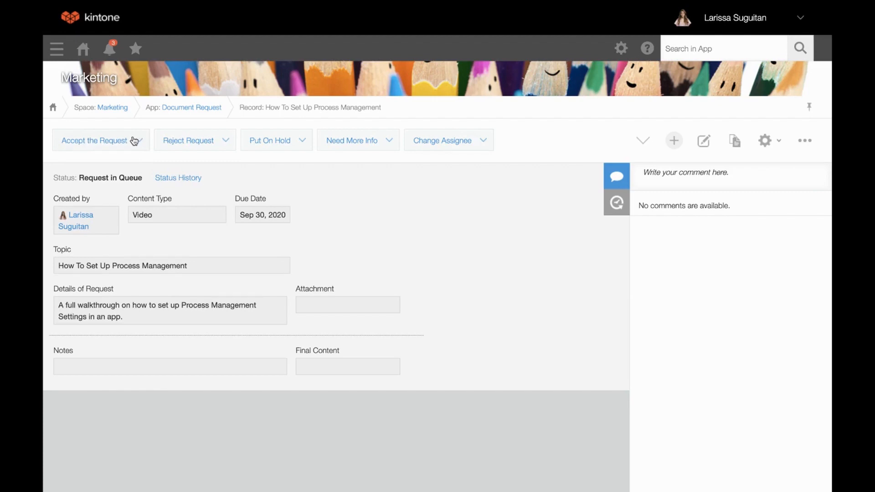
Preview the next statuses for Reject Request, Put On Hold and Need More Info
click(189, 140)
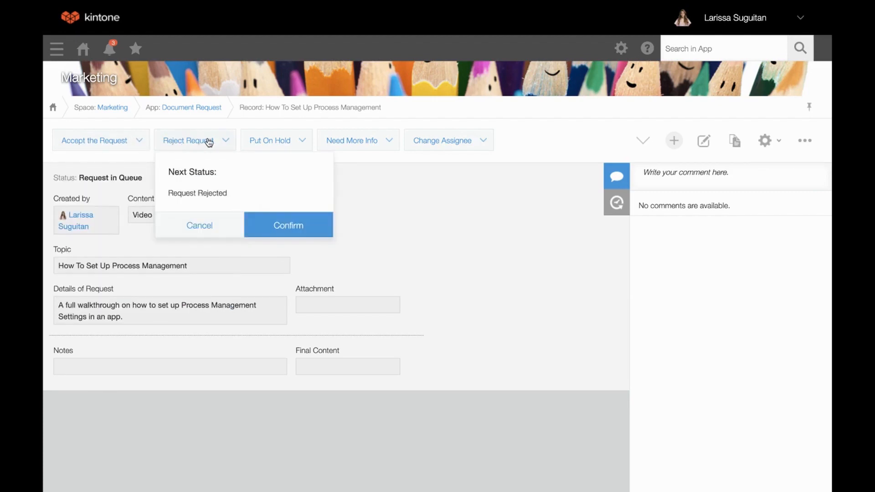
mouse_move(288, 144)
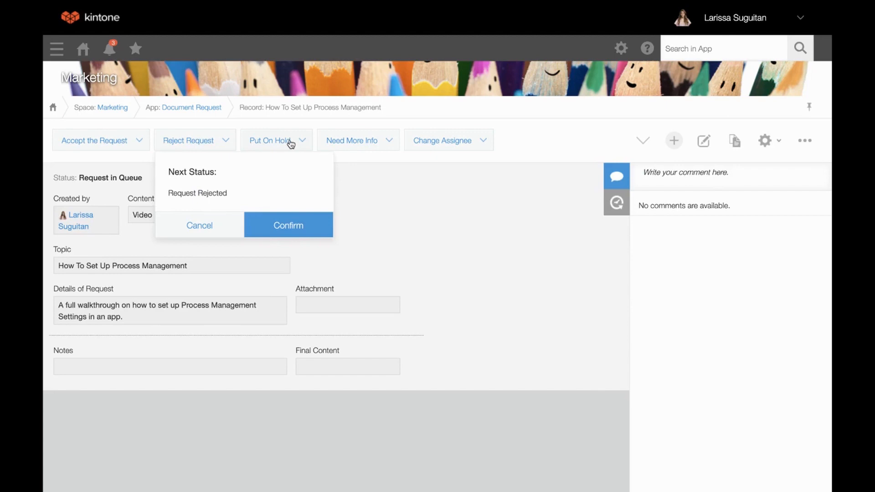
click(271, 140)
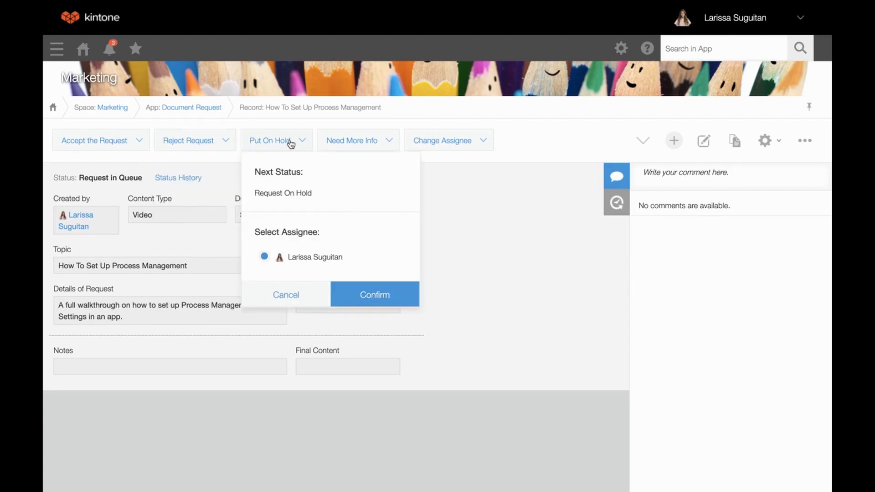
click(351, 140)
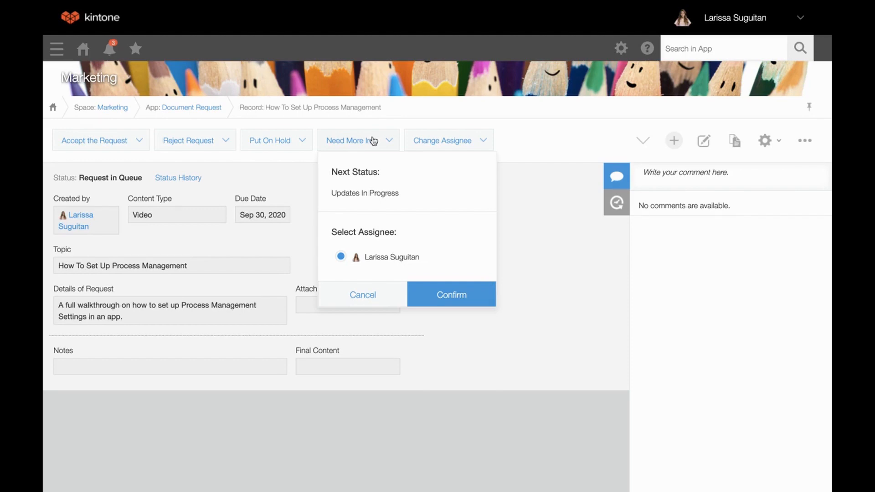
click(362, 295)
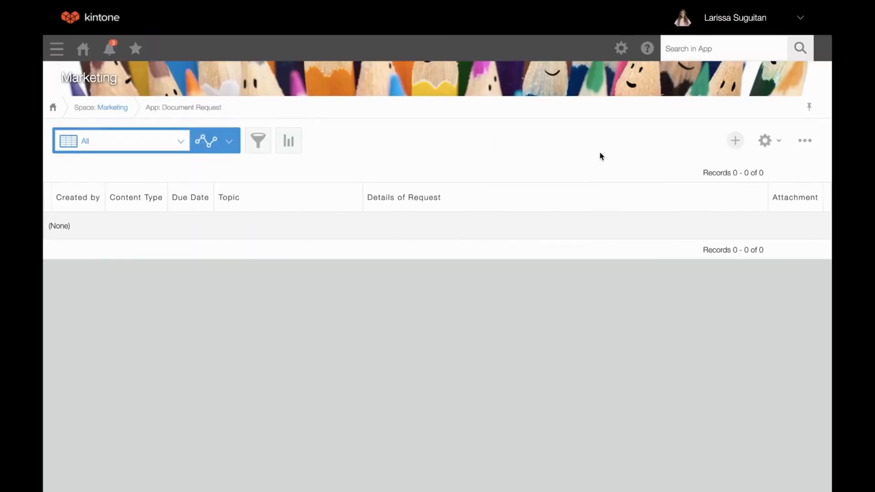
mouse_move(765, 141)
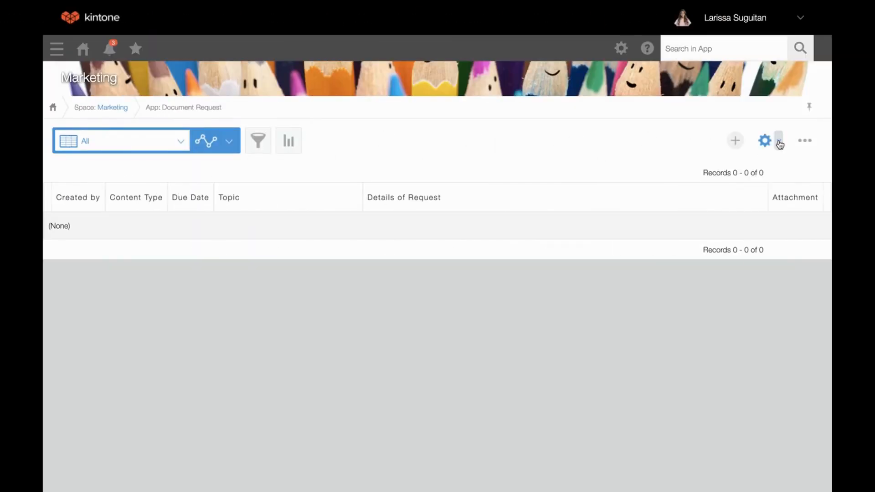
Open the Document Request app's Process Management settings listing its seven statuses
click(779, 140)
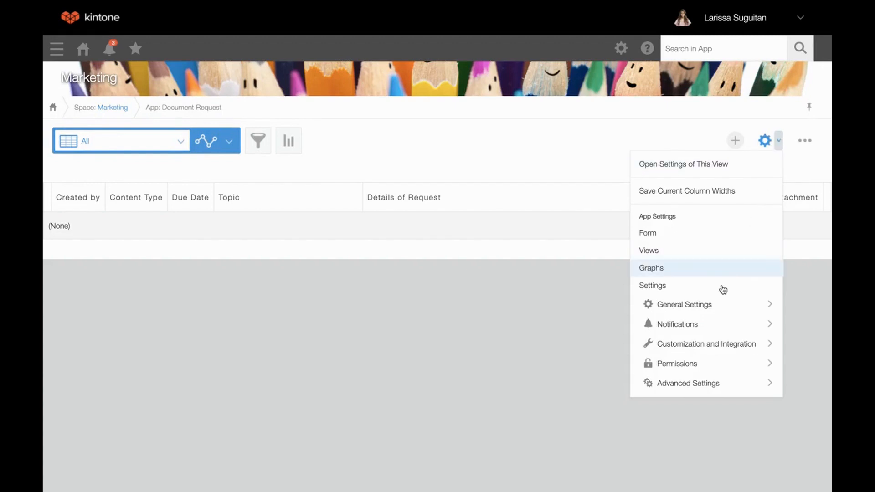
mouse_move(679, 305)
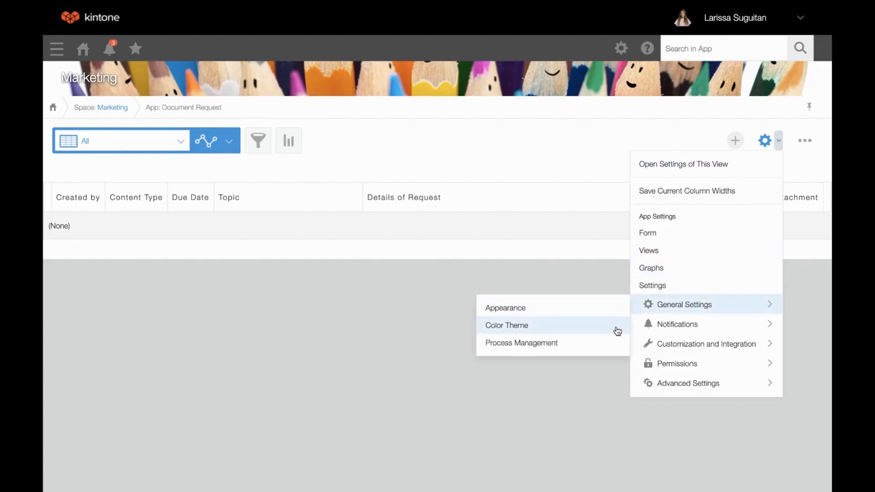
click(521, 343)
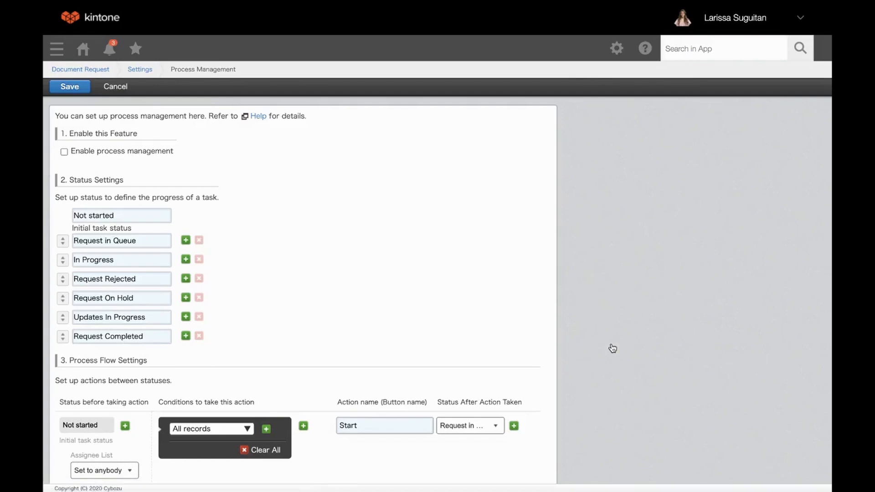
mouse_move(601, 344)
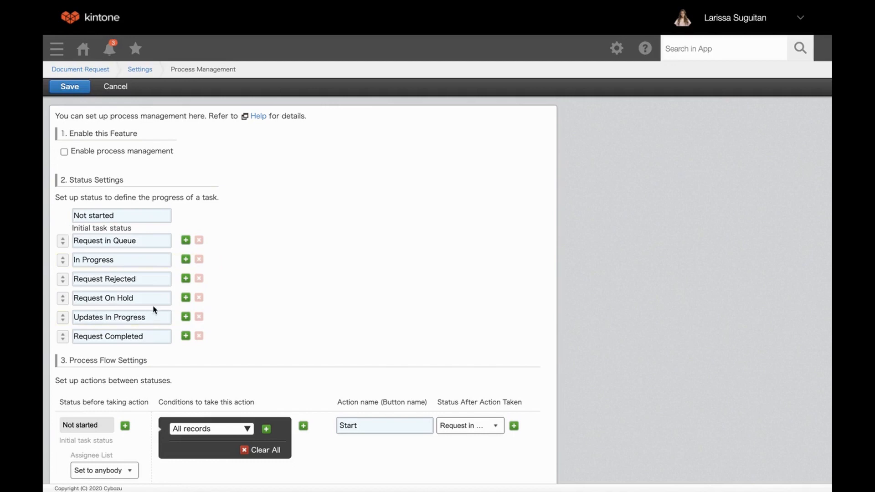
mouse_move(262, 298)
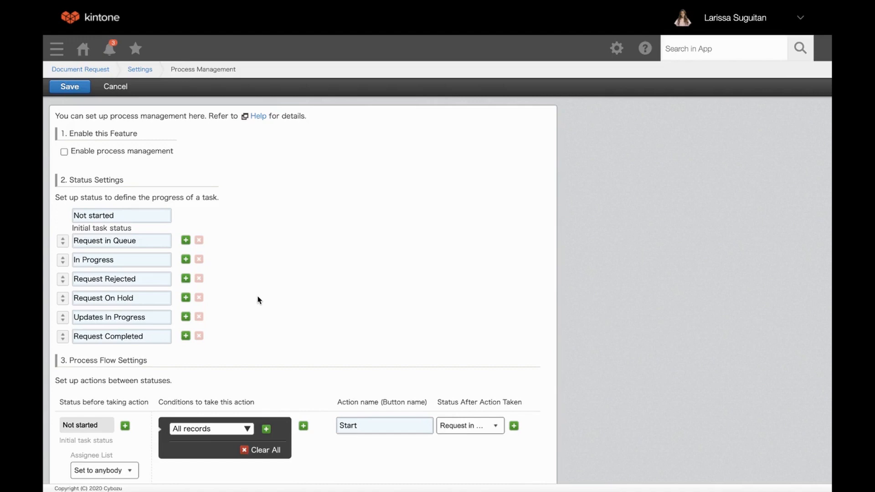
scroll(down, 3)
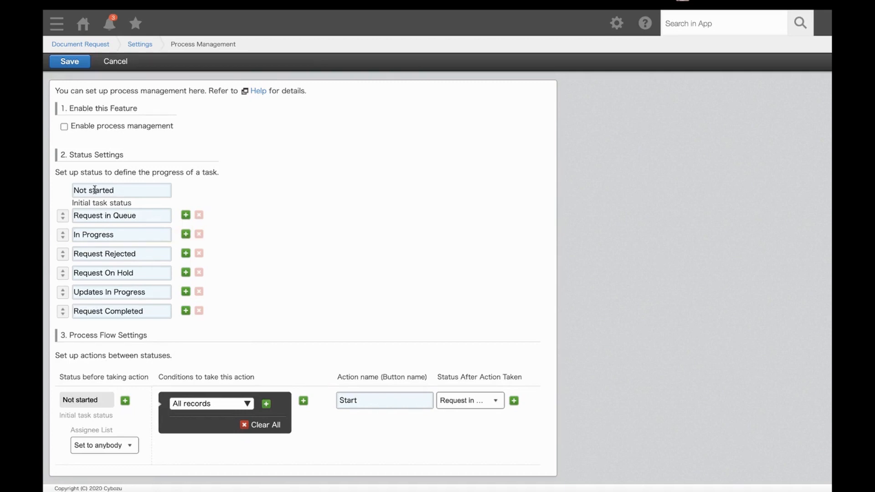
Assign the Not started step to Created by and rename its action to Request
double_click(93, 190)
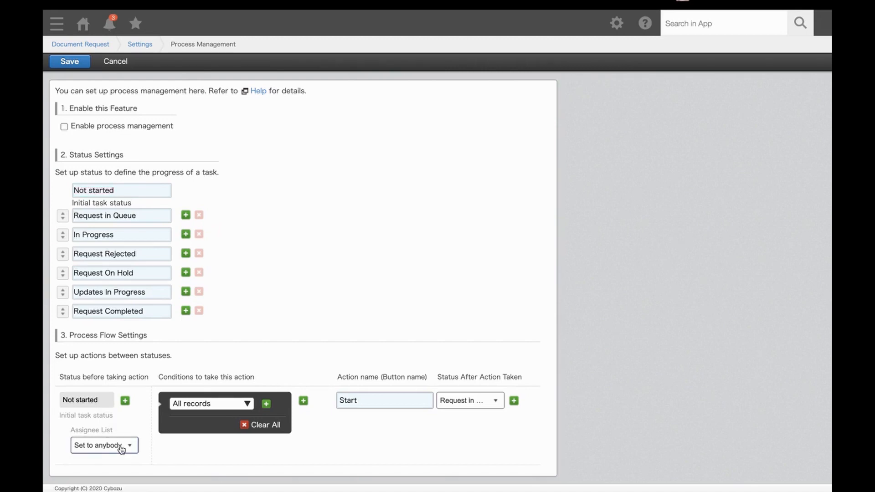
click(104, 445)
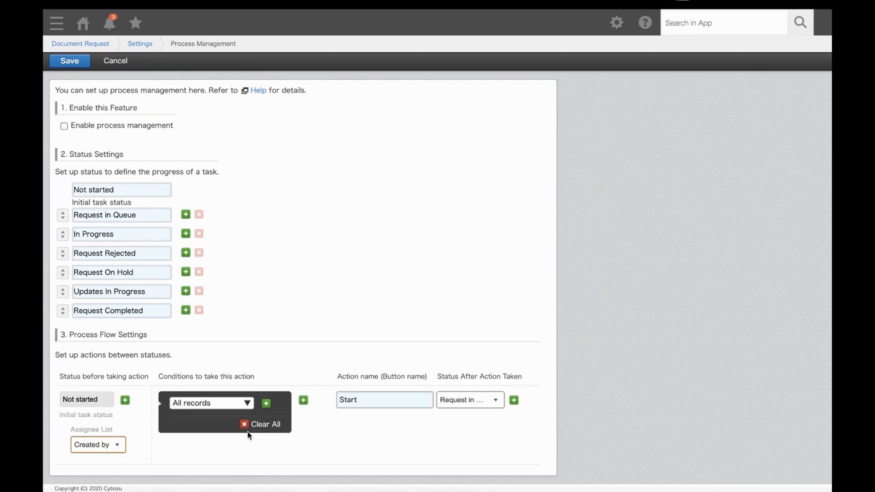
mouse_move(289, 437)
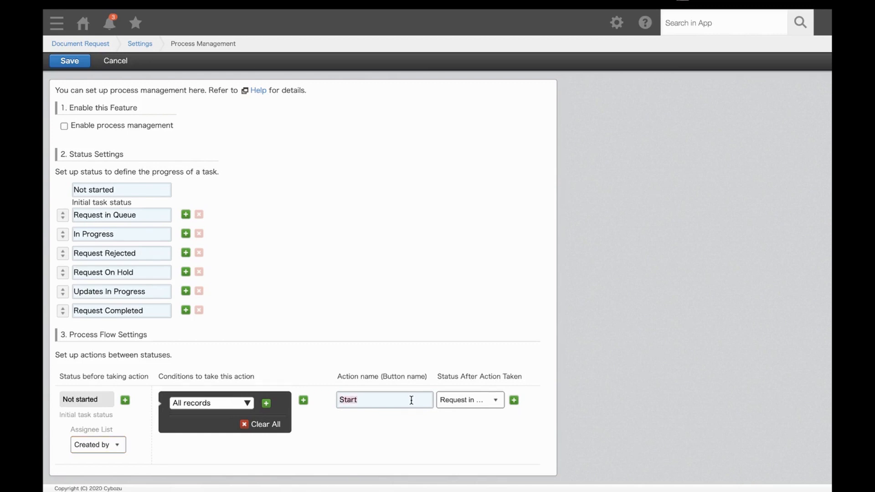
text(Request)
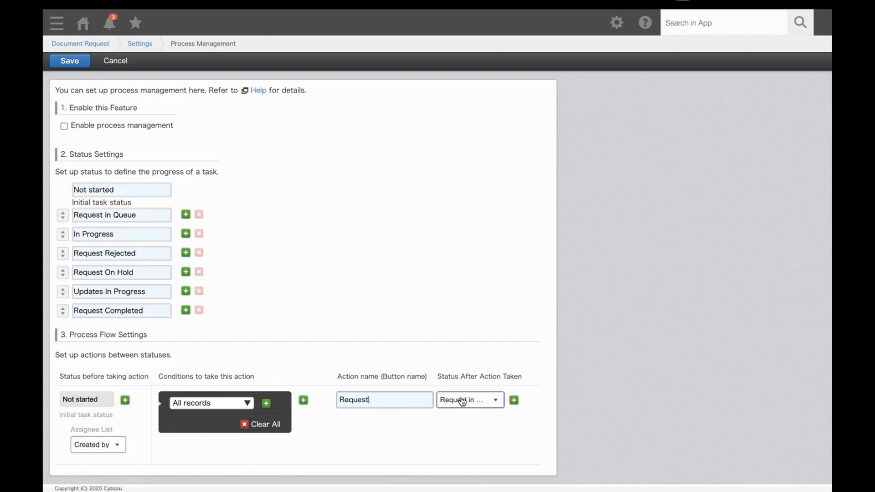
click(468, 399)
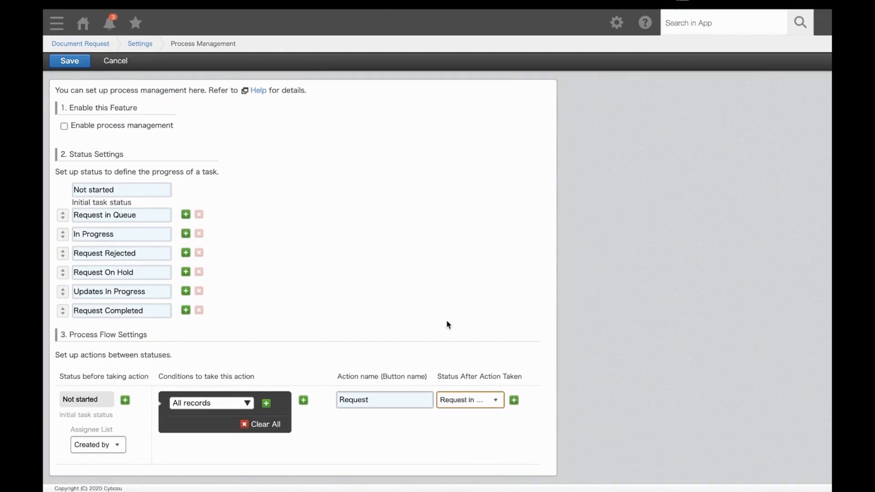
mouse_move(445, 325)
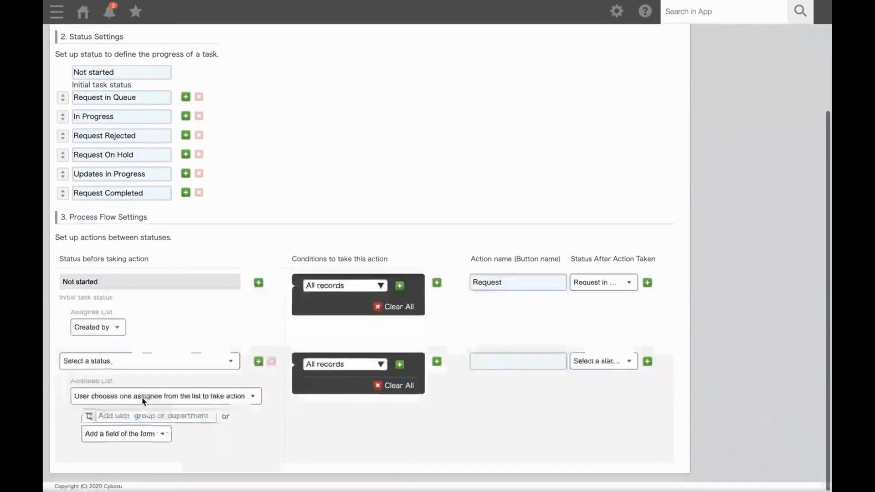
Start the second step from Request in Queue and add action rows for four actions
click(148, 361)
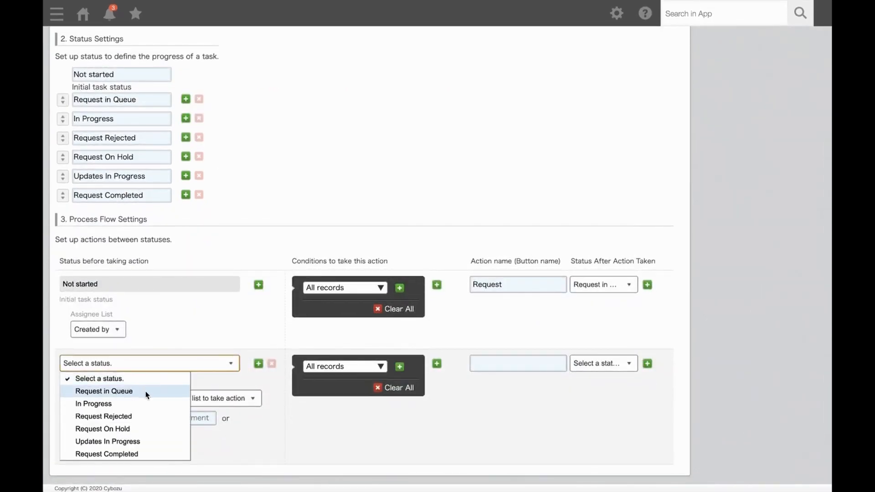
click(104, 390)
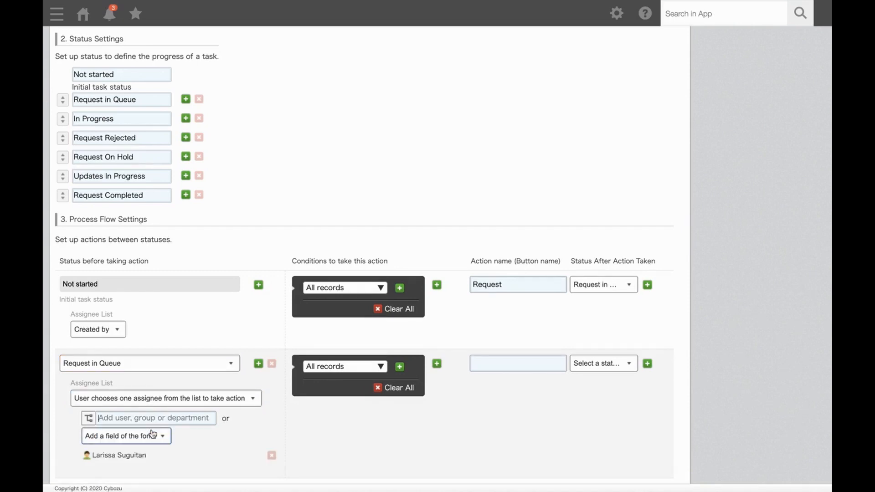
mouse_move(201, 433)
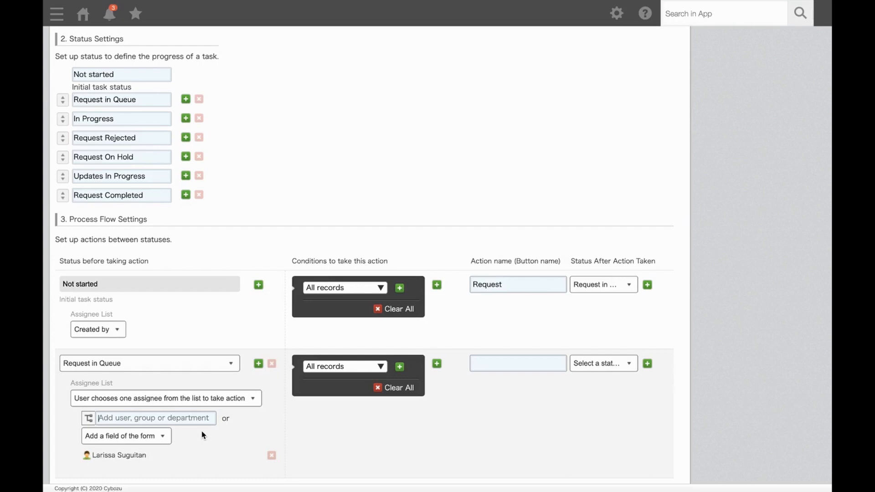
mouse_move(537, 426)
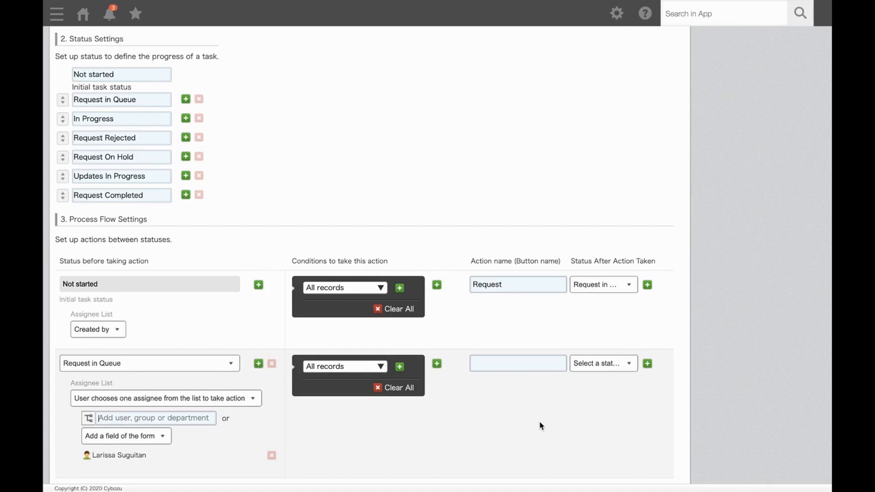
click(647, 364)
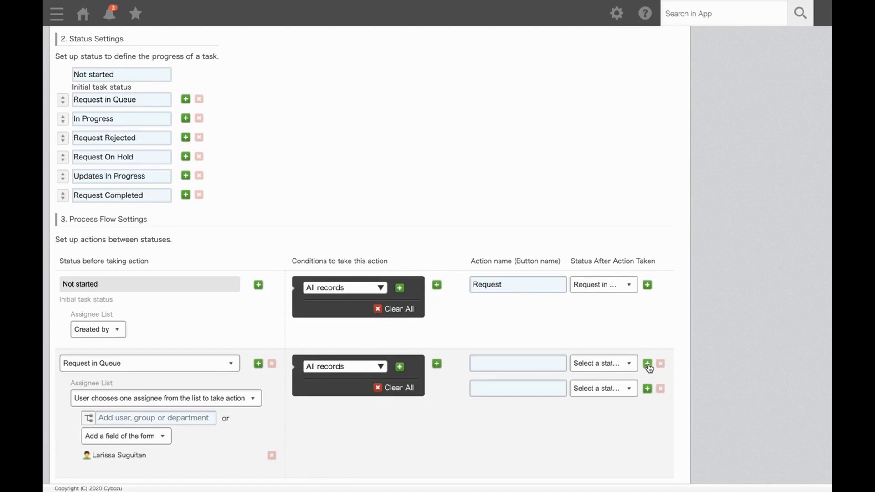
click(647, 364)
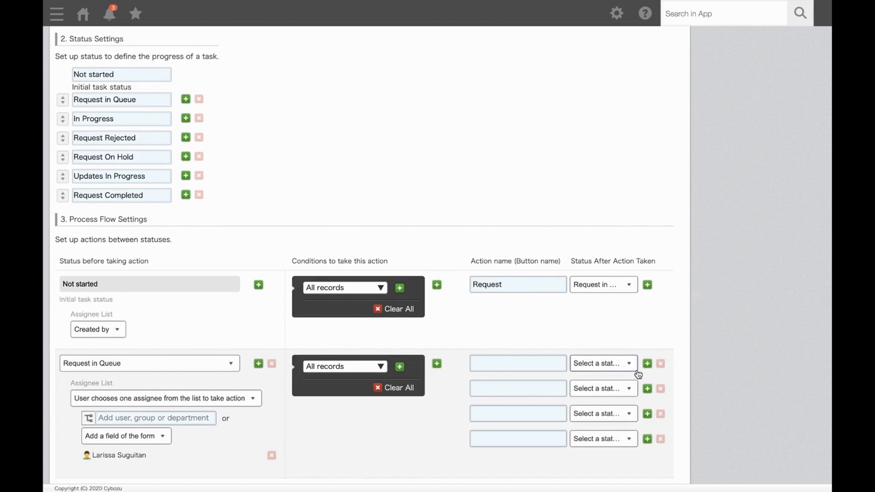
Name Accept the Request leading to In Progress and Reject Request leading to Request Rejected
click(516, 363)
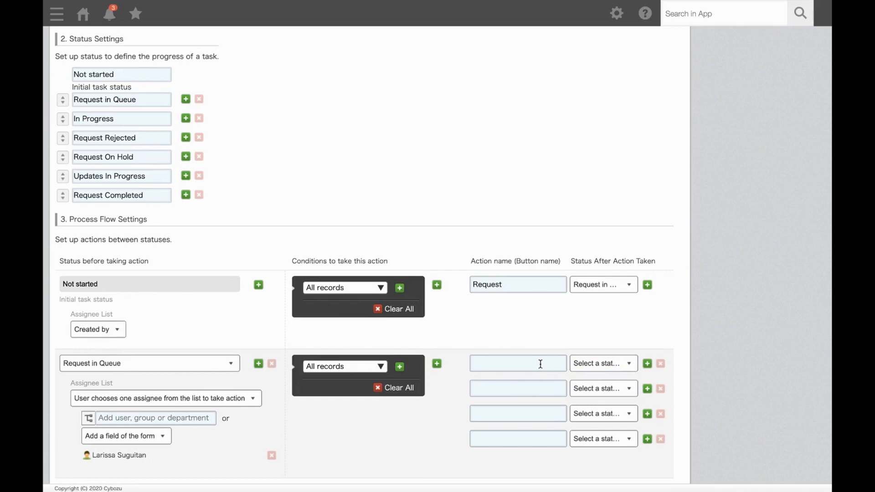
text(Accel)
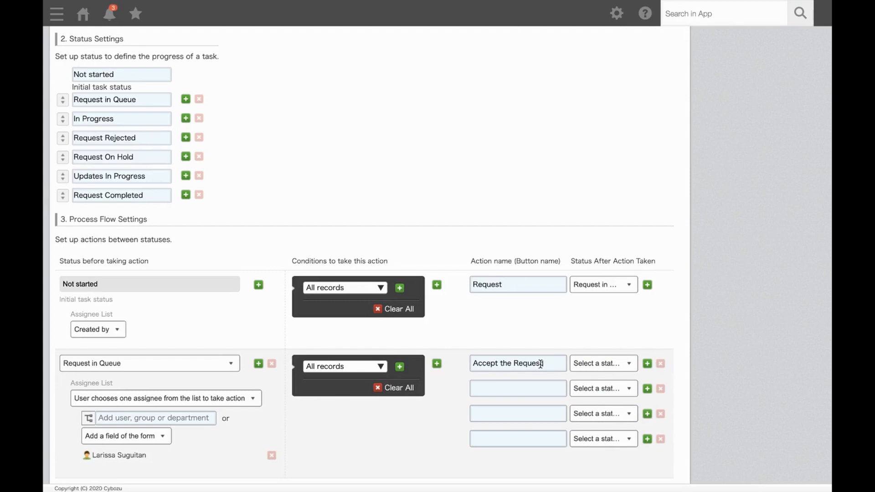
click(599, 363)
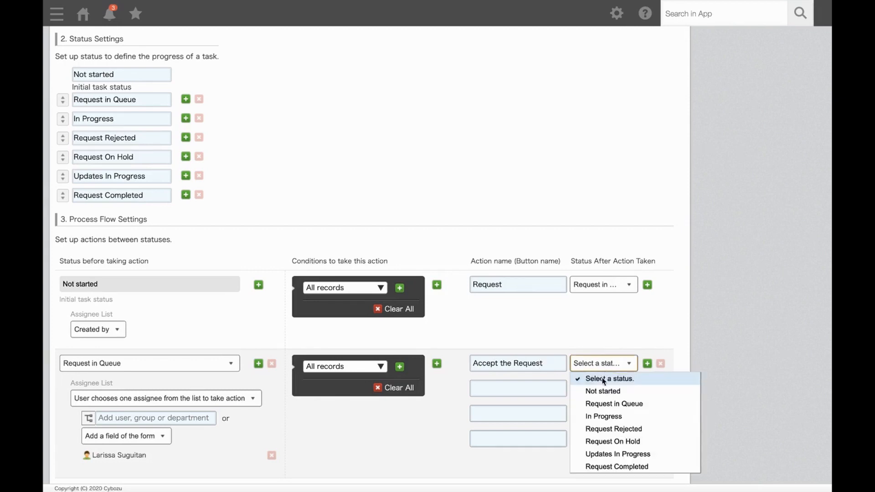
click(602, 415)
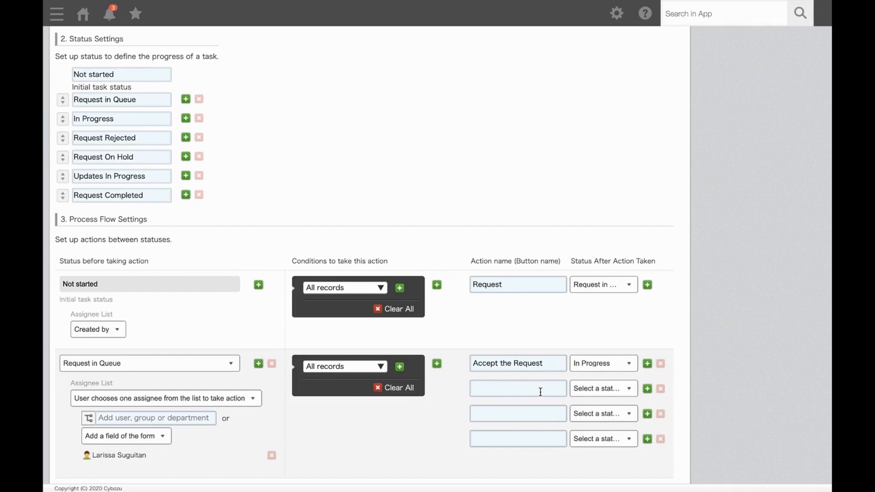
text(Reject Req)
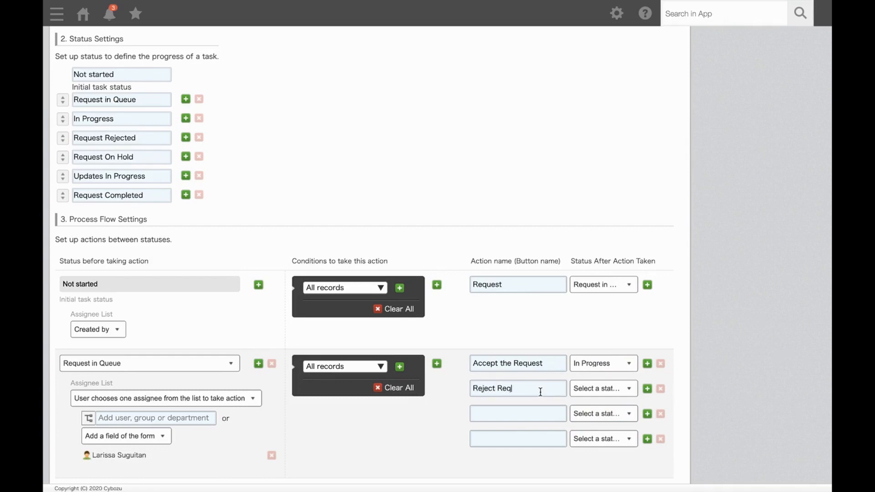
click(602, 388)
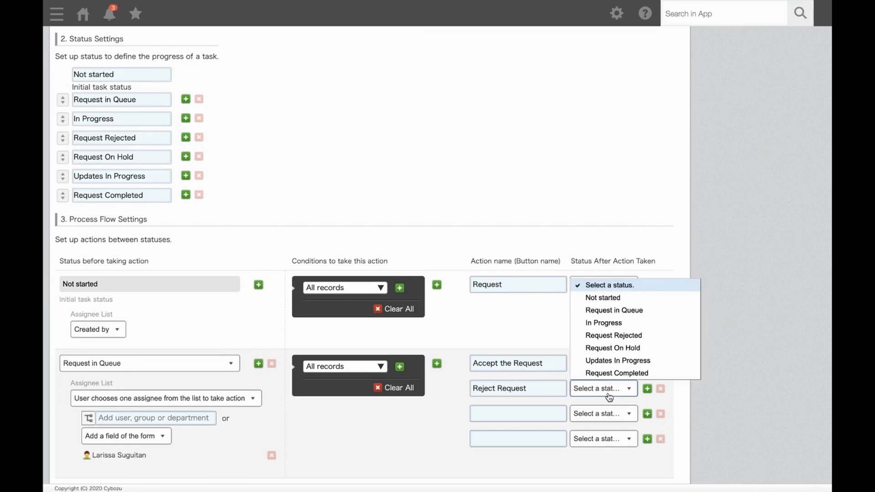
click(613, 336)
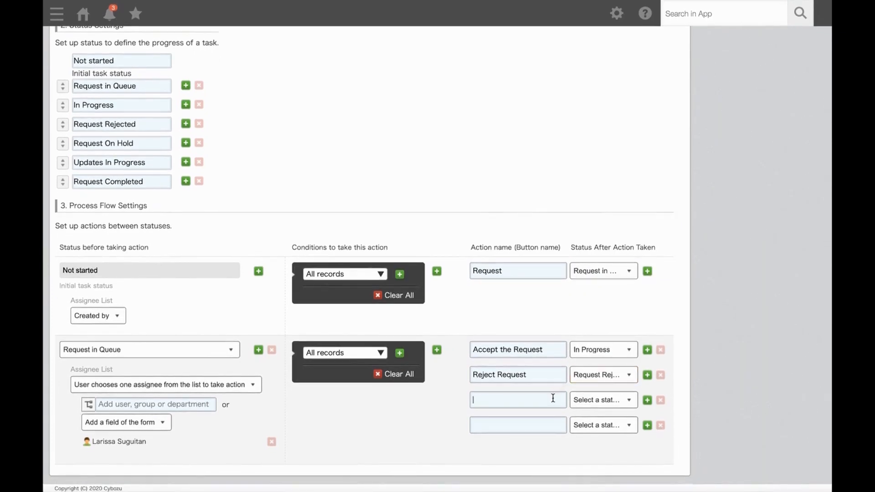
Name Put On Hold leading to Request On Hold and Need More Info leading to Updates In Progress
text(Put)
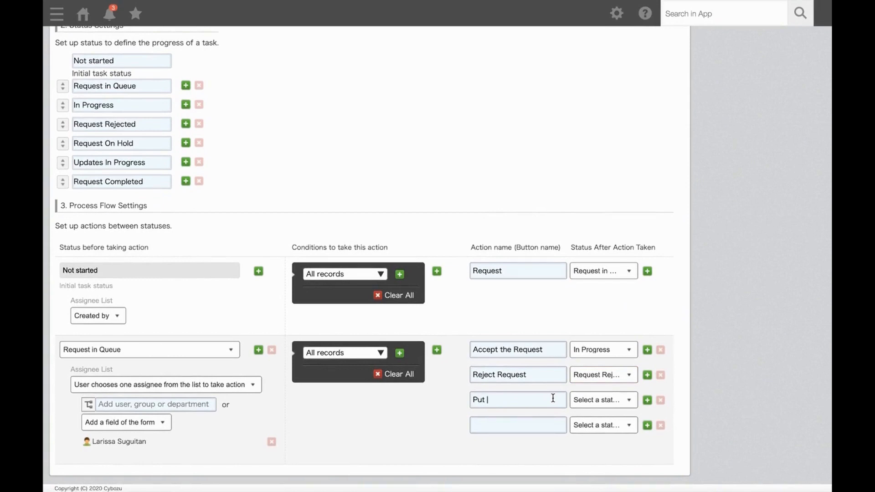
text(On H)
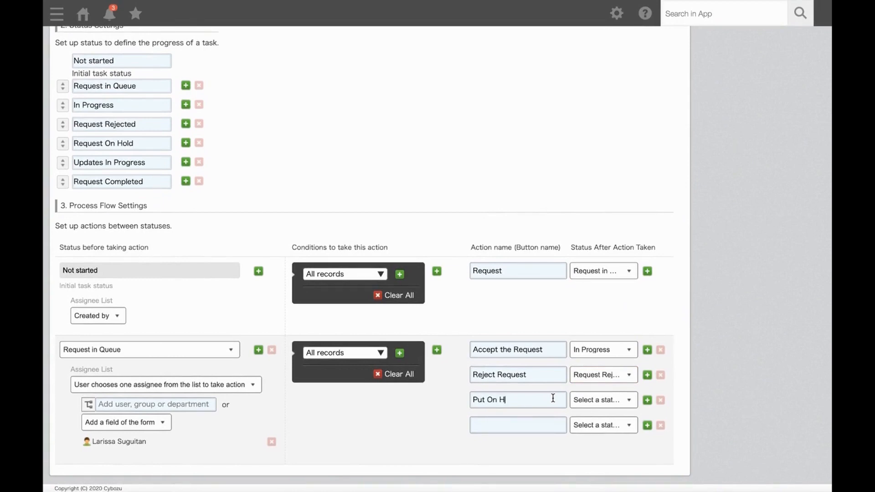
click(603, 399)
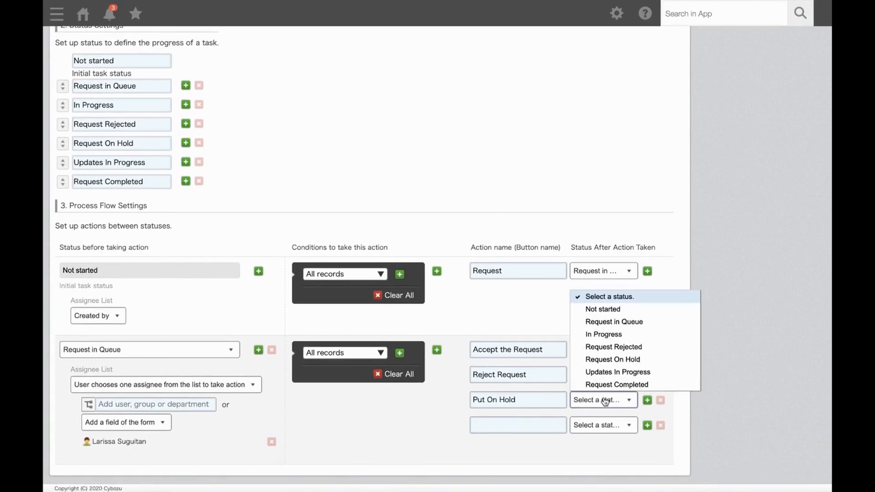
click(603, 334)
text(Need More Info)
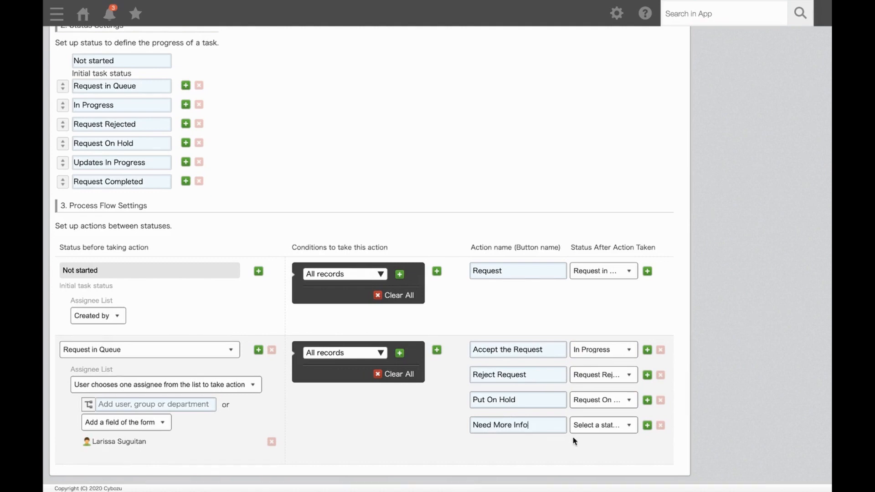
click(602, 435)
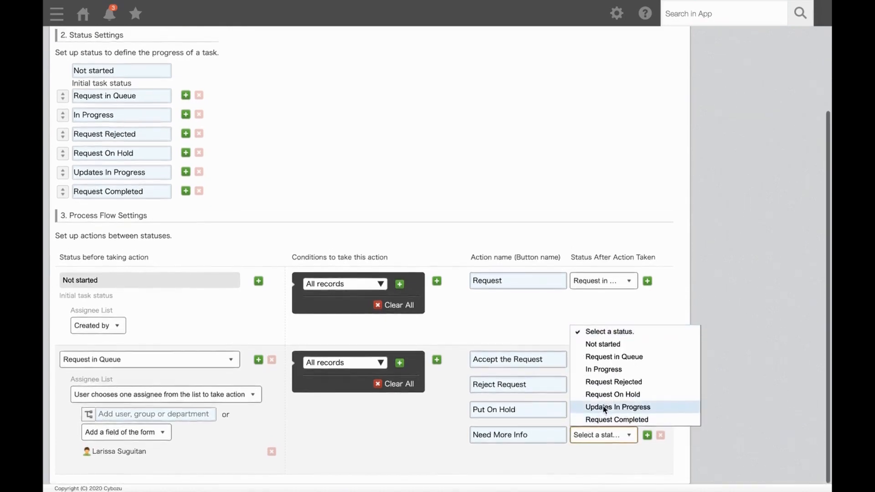
click(616, 406)
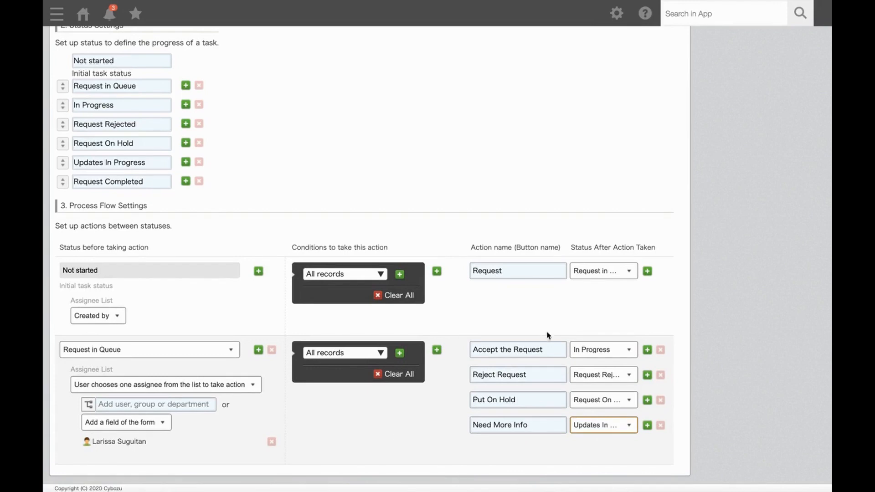
mouse_move(266, 358)
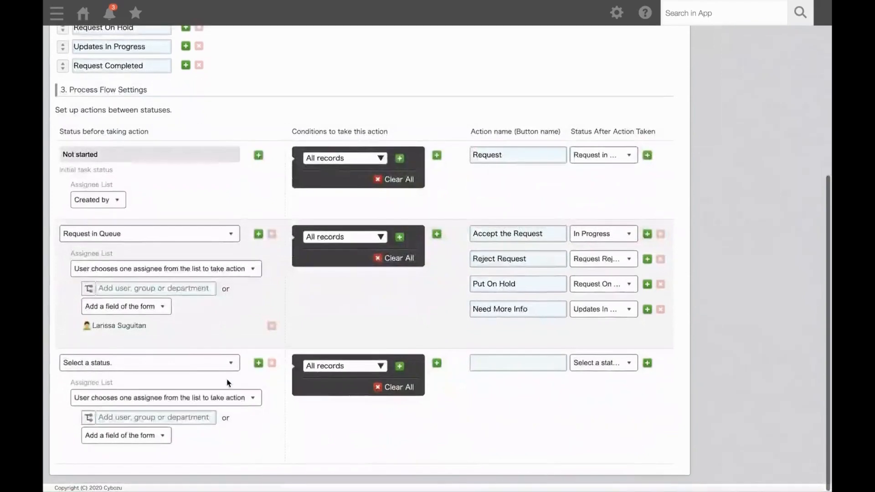
mouse_move(211, 380)
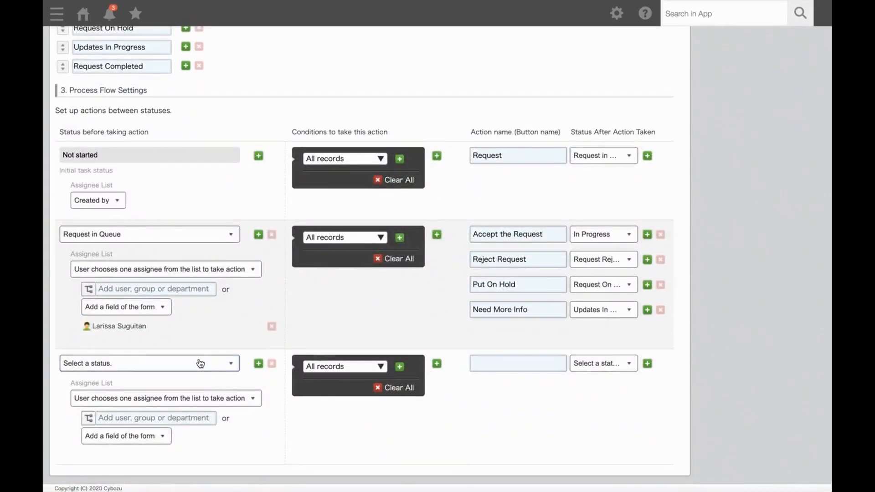
Start the third step from In Progress and assign user Larissa to it
click(148, 364)
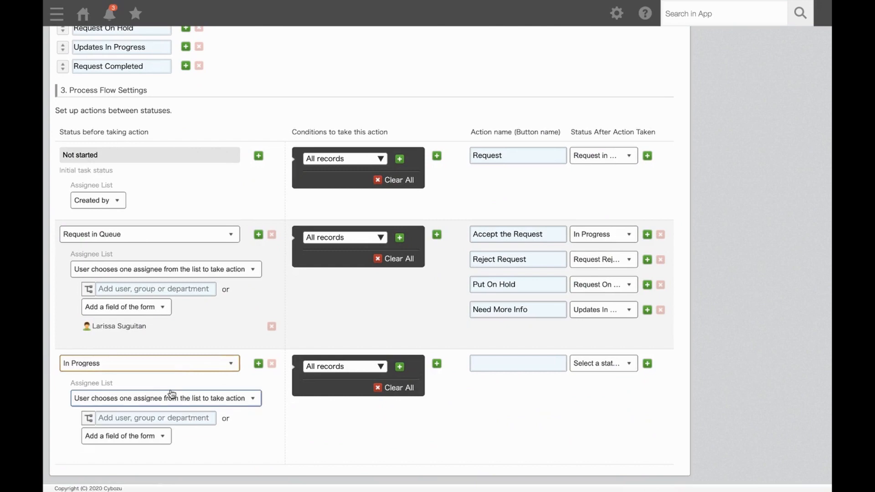
click(155, 418)
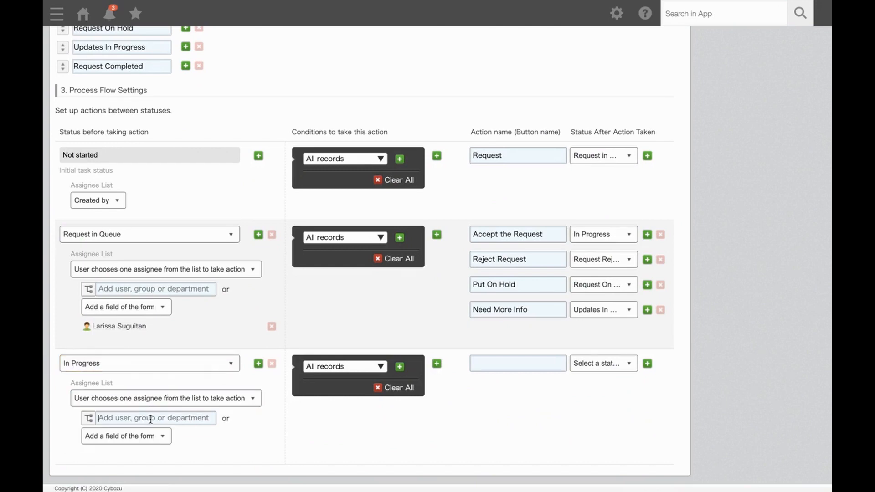
text(larissa)
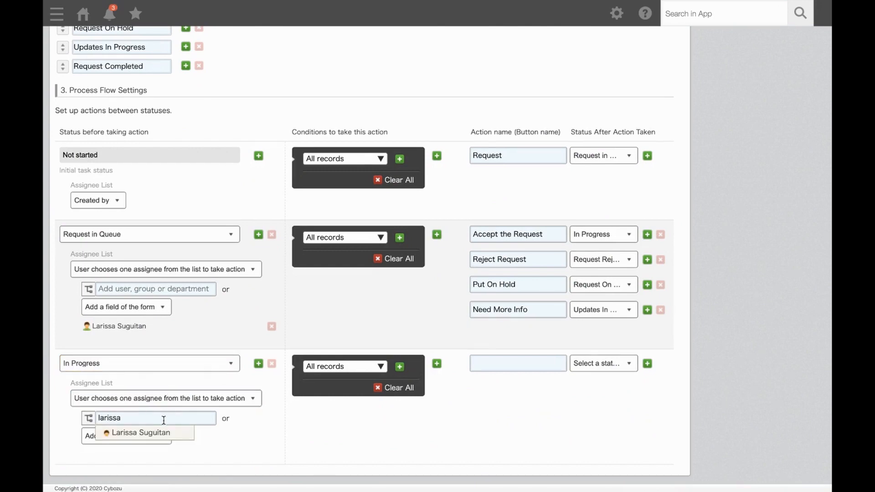
click(141, 432)
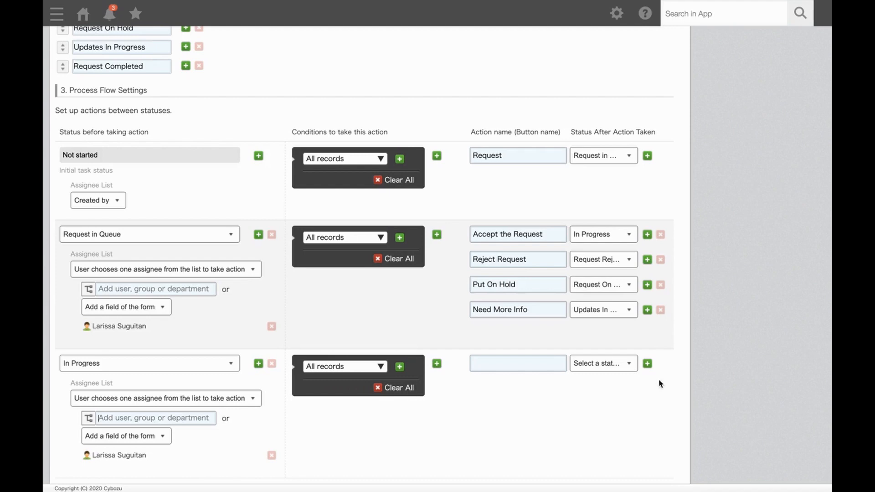
Add In Progress actions Reject Request and Complete, with Complete leading to Request Completed
text(R)
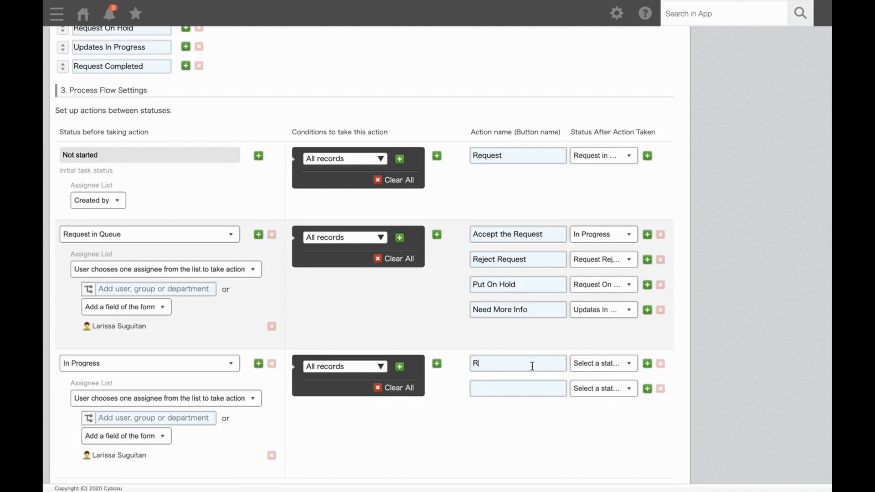
text(eject Request)
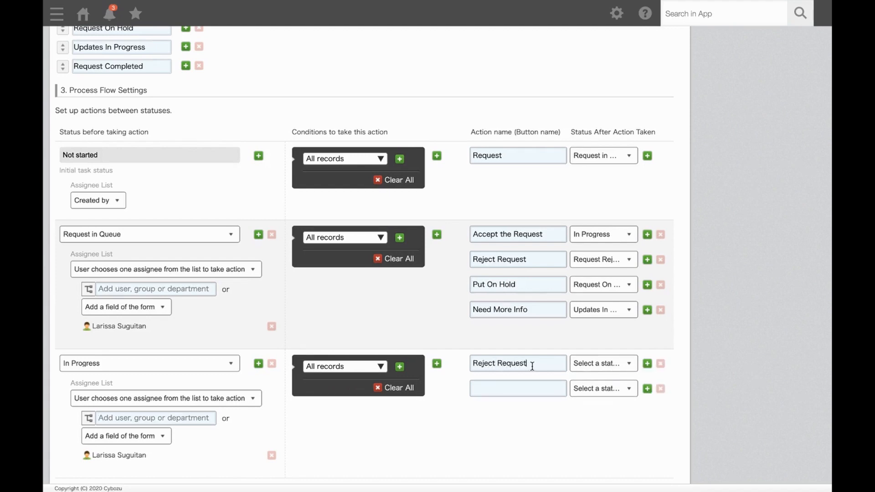
click(602, 364)
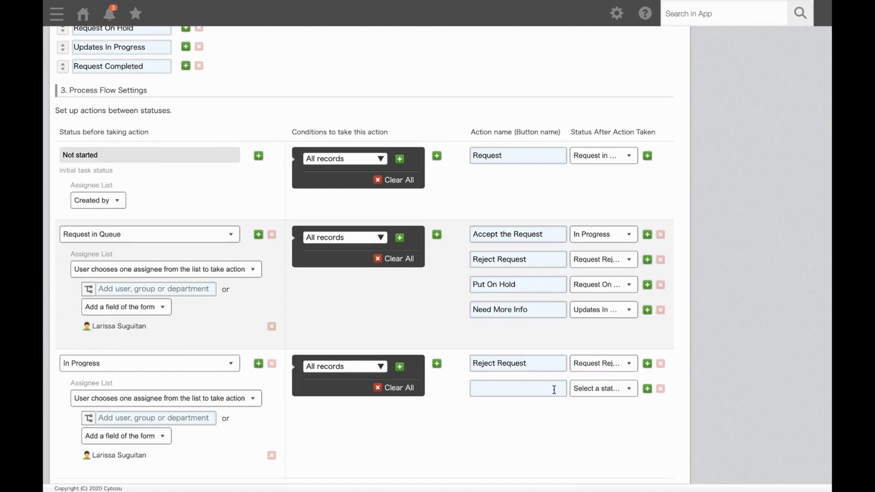
text(Complete)
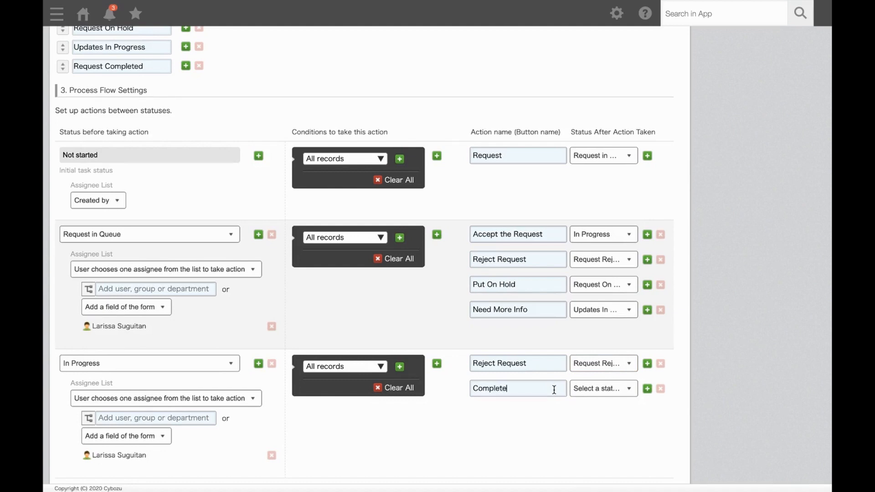
click(602, 389)
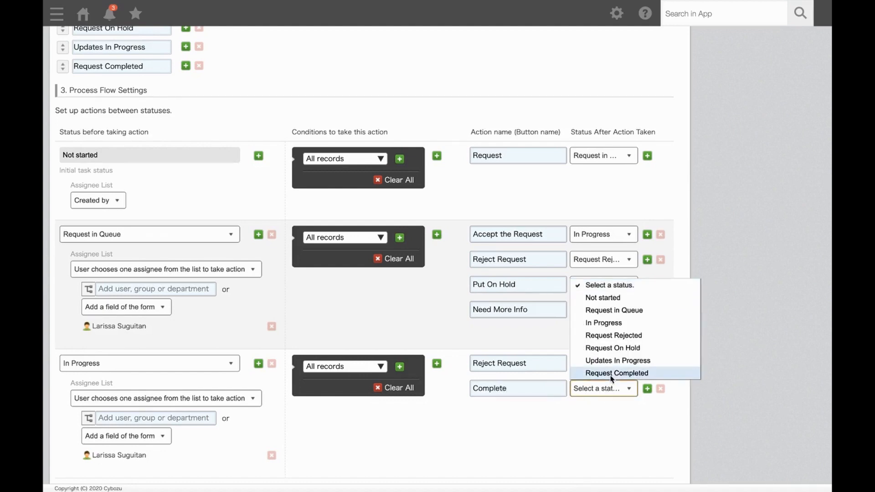
click(617, 373)
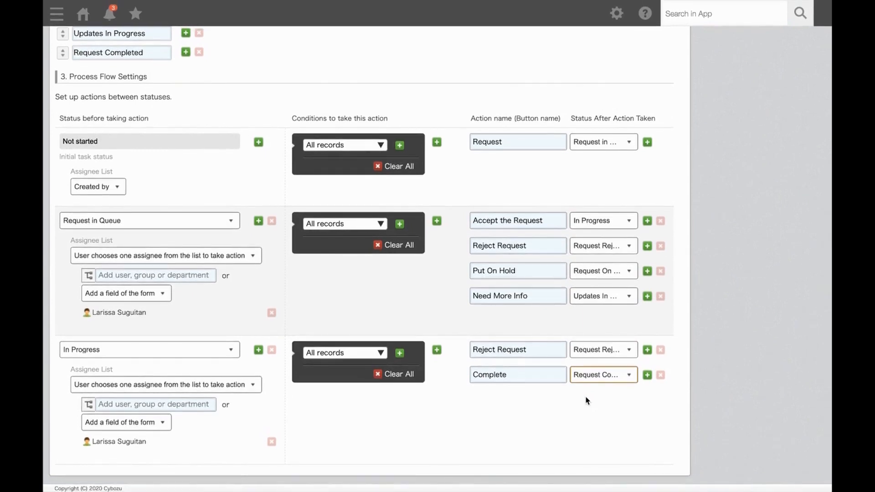
mouse_move(538, 411)
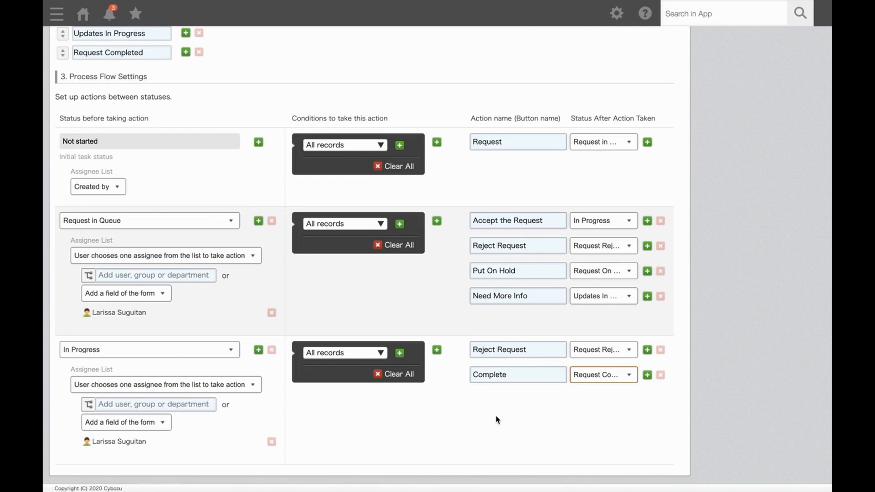
mouse_move(390, 419)
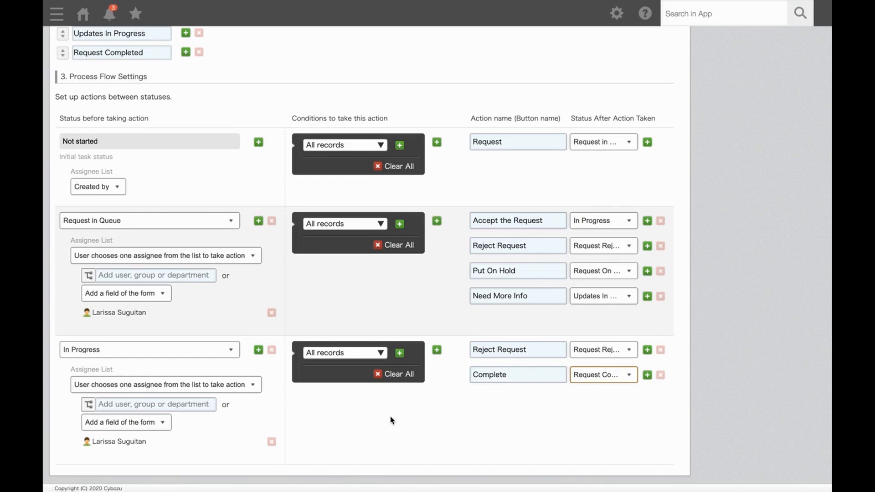
mouse_move(377, 428)
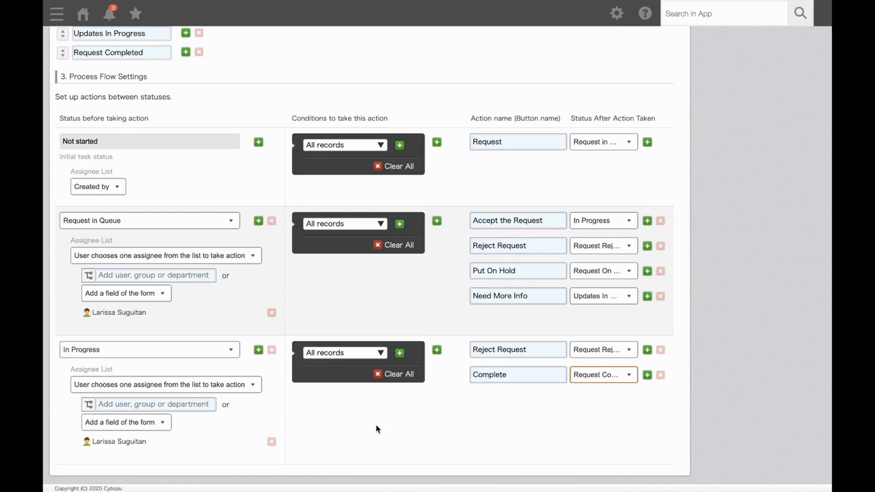
mouse_move(313, 397)
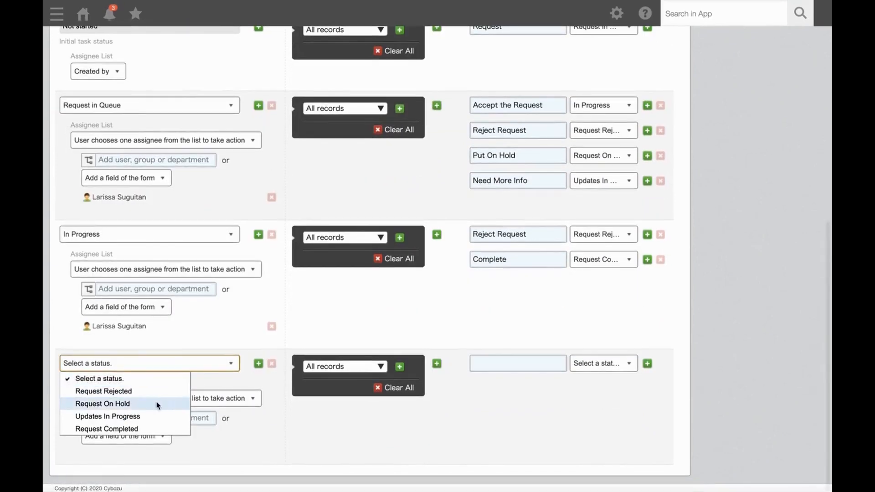
Set the new step to Request On Hold with Reopen the Request leading to In Progress
click(102, 404)
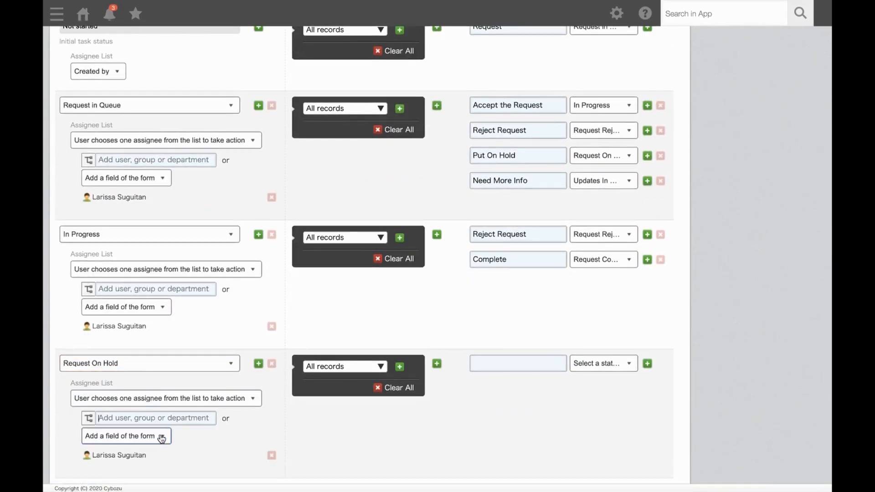
scroll(down, 3)
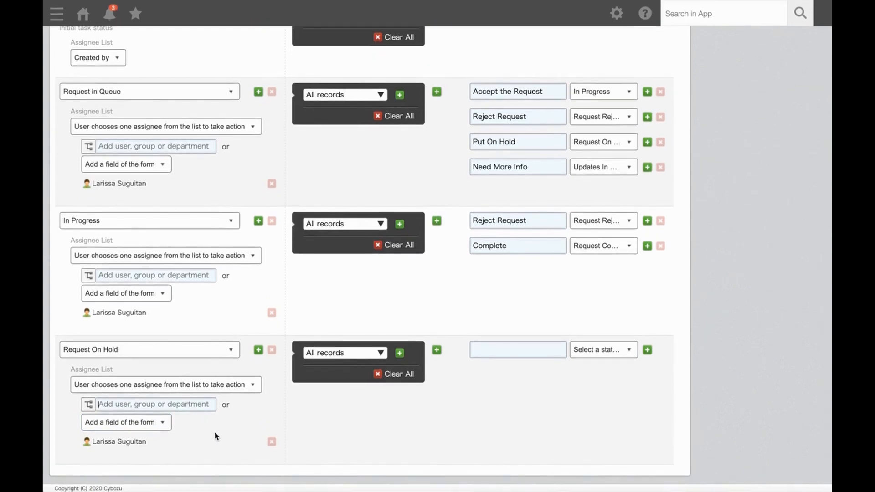
mouse_move(481, 369)
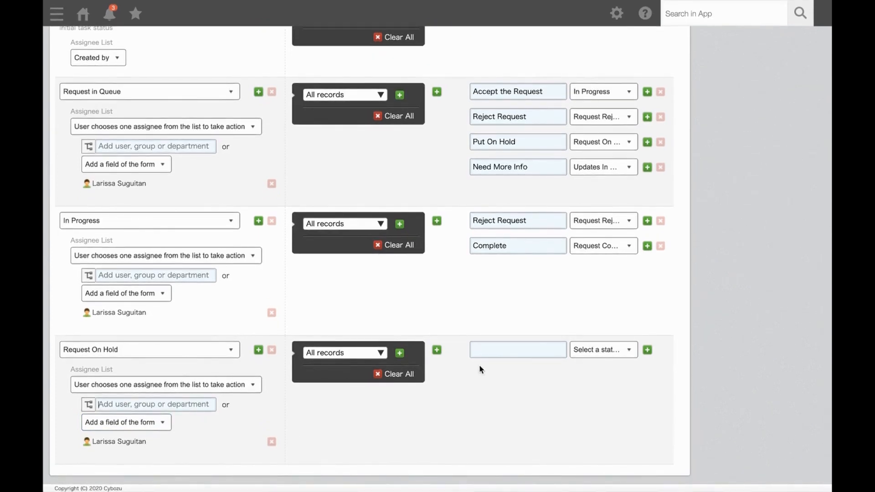
text(Reopen the Request)
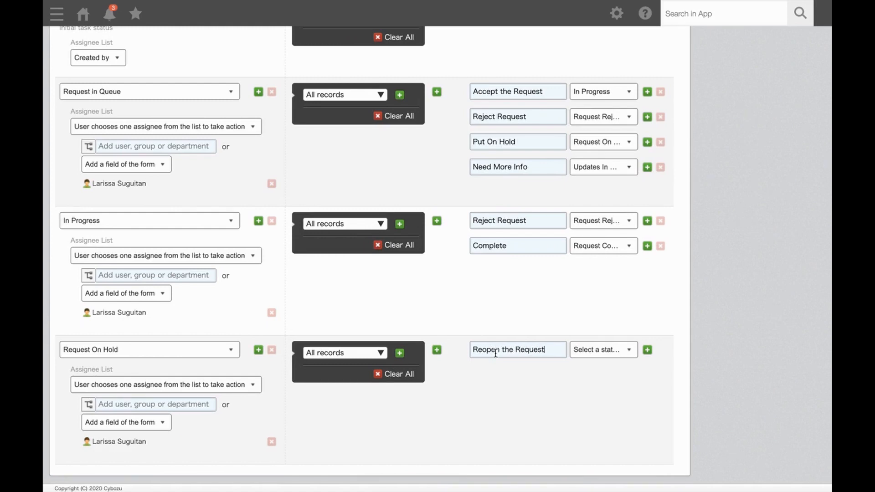
click(602, 350)
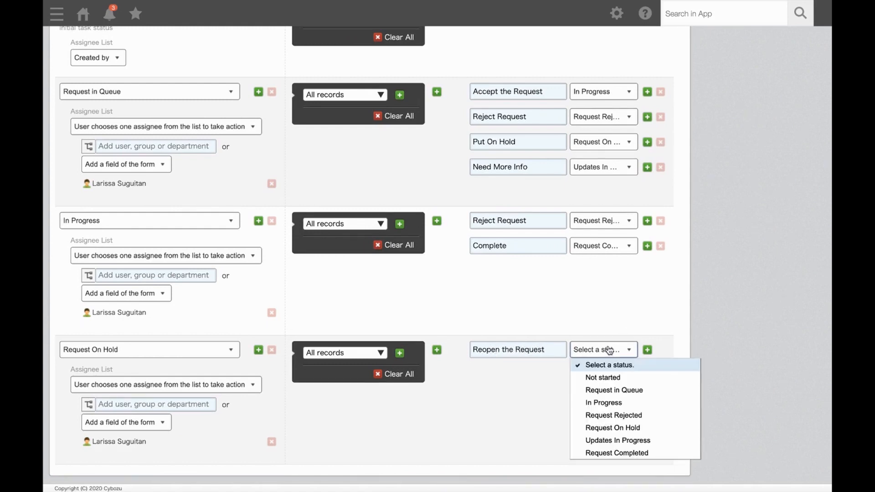
click(603, 402)
text(Reject the R)
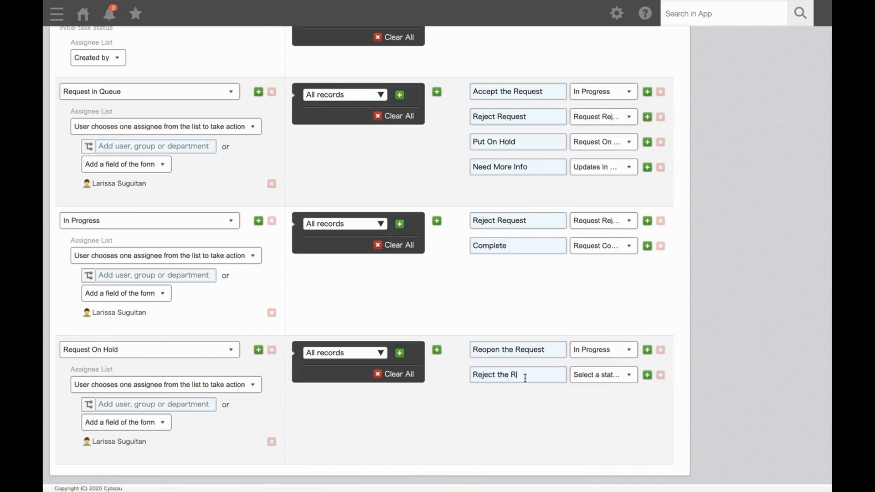
Add Reject the Request on the held step leading to Request Rejected
text(equest)
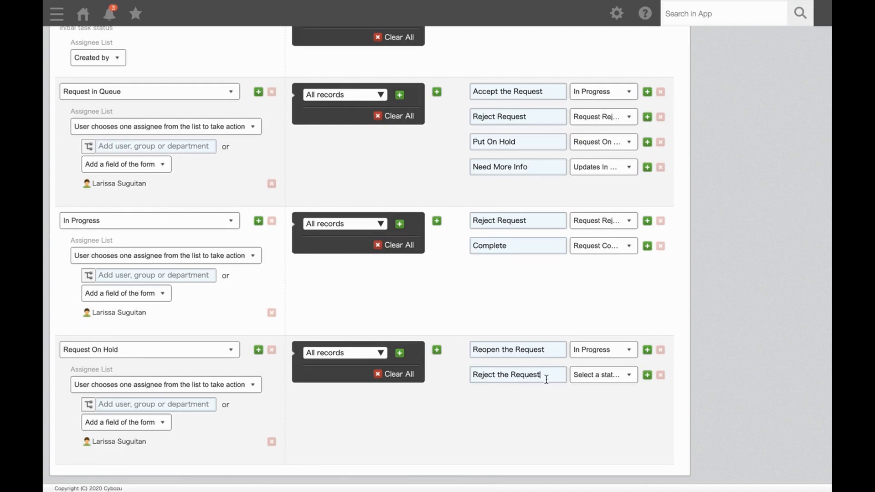
click(602, 375)
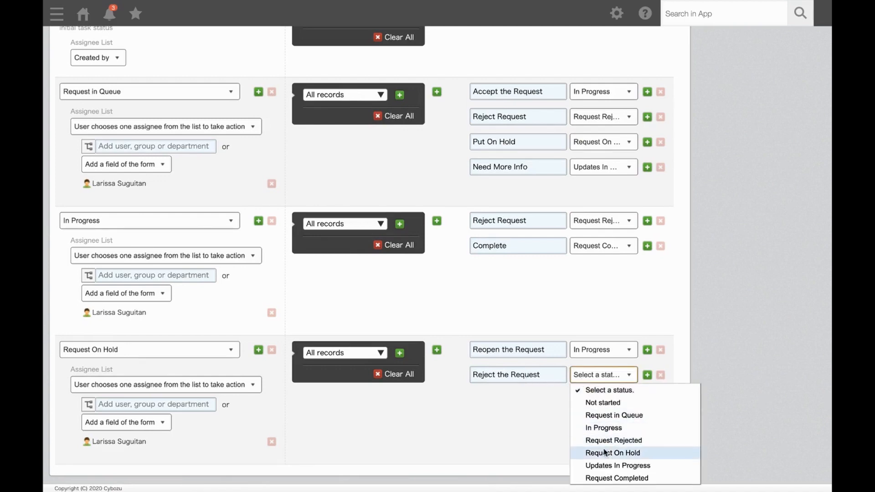
click(613, 440)
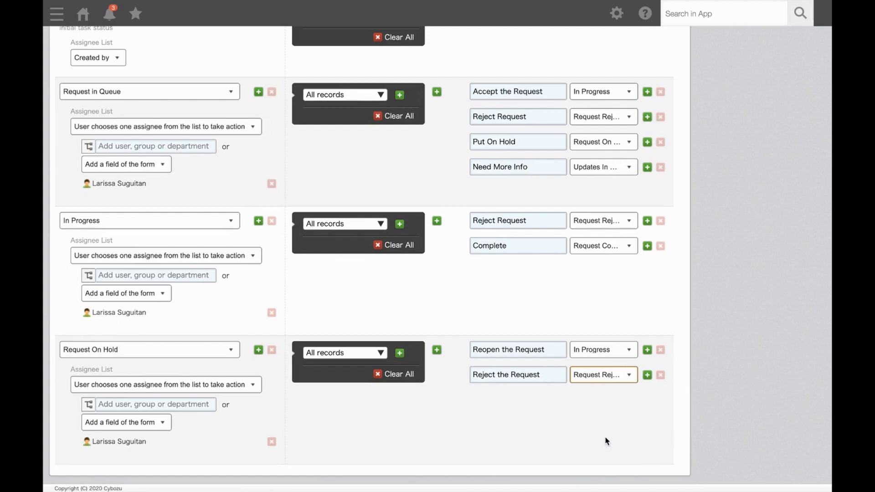
mouse_move(374, 444)
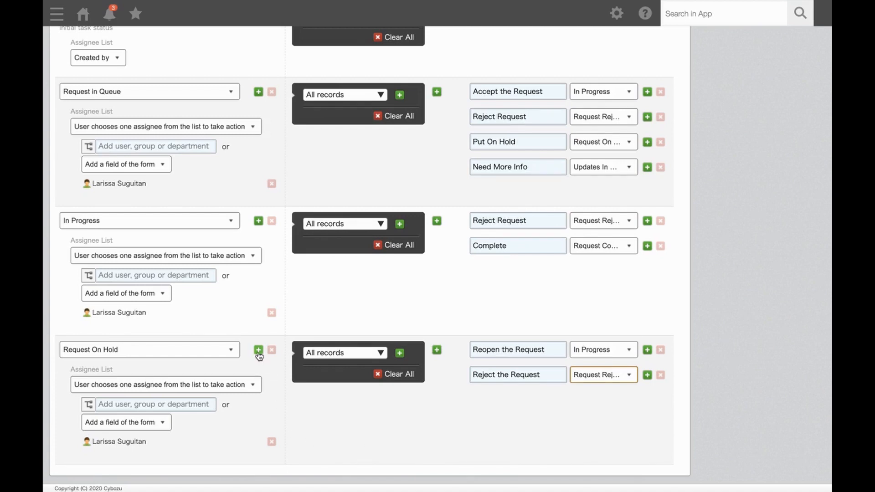
Add an Updates In Progress step assigned to the Created by field
click(258, 350)
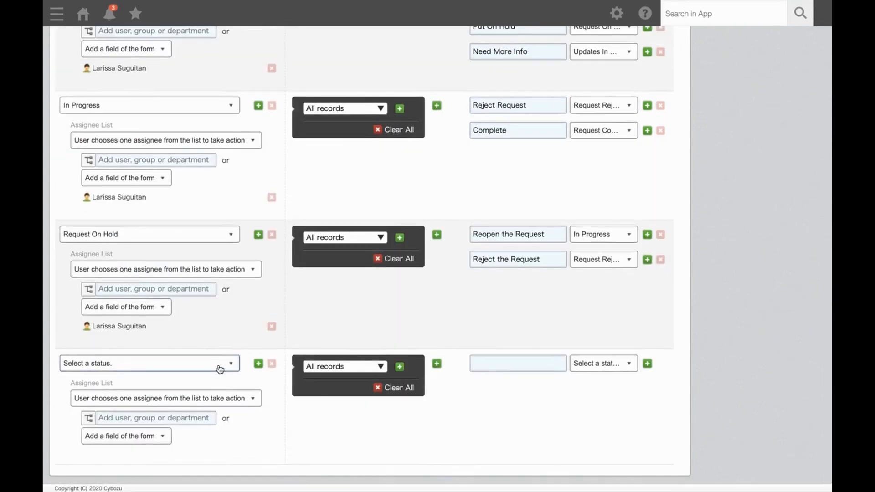
click(148, 364)
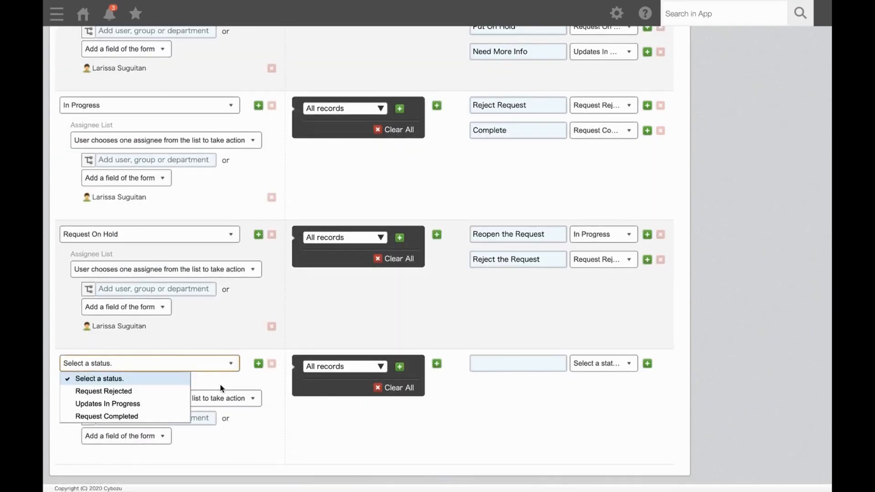
click(108, 404)
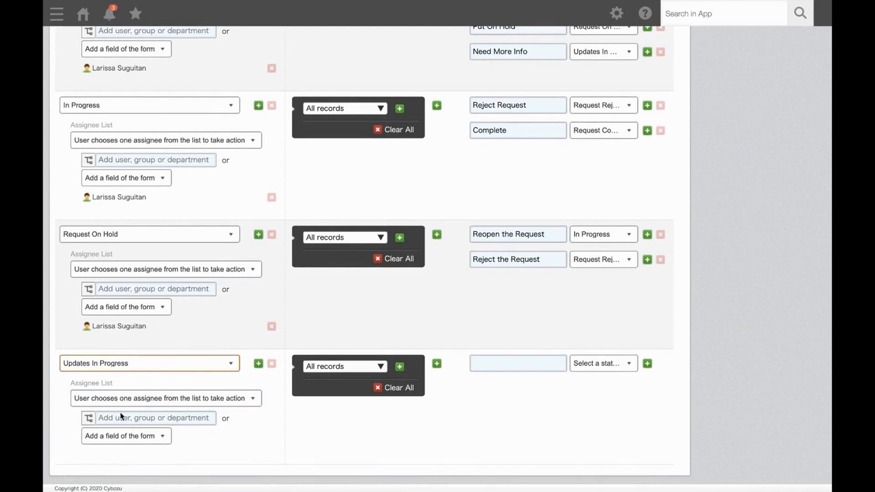
click(154, 418)
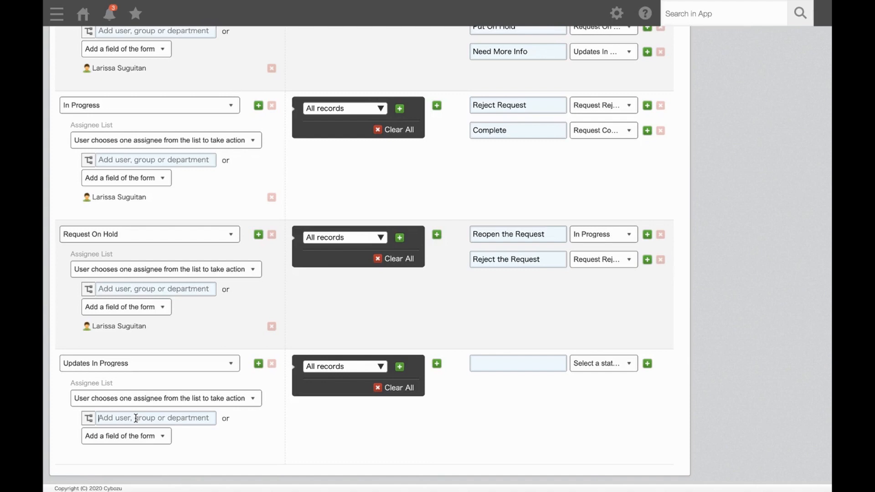
click(124, 435)
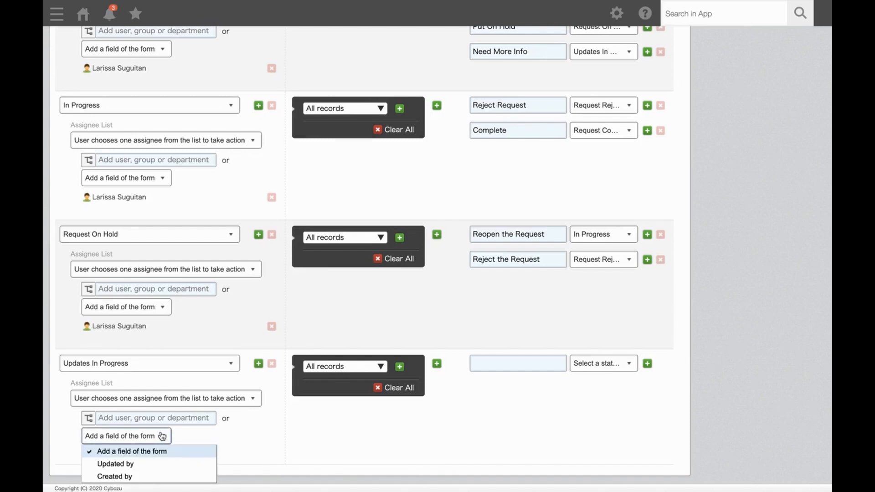
click(115, 475)
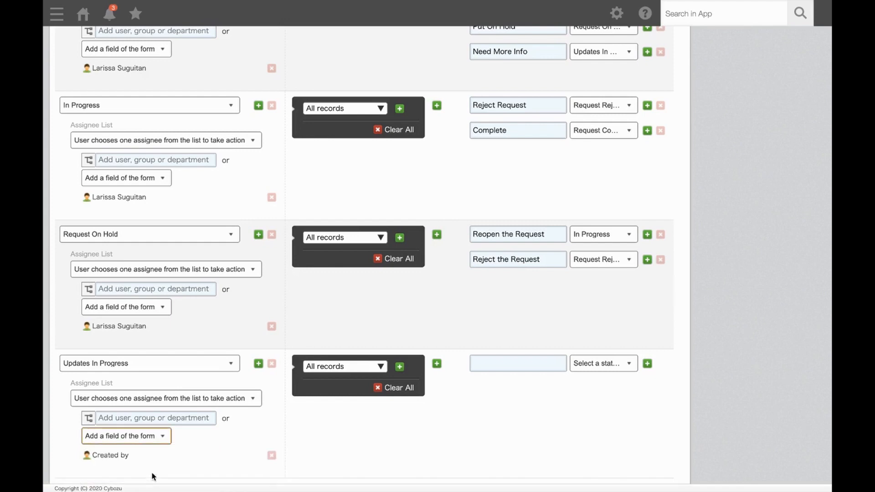
mouse_move(195, 456)
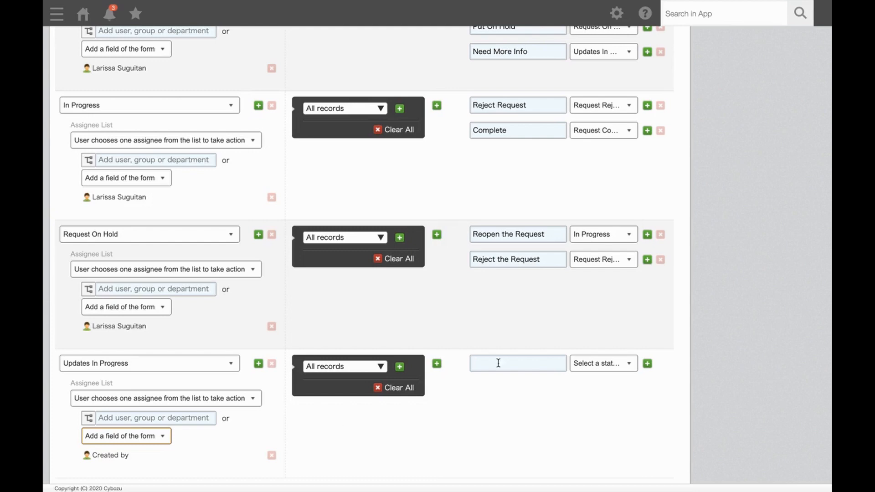
Name its action Details Updated leading back to Request in Queue
text(Details)
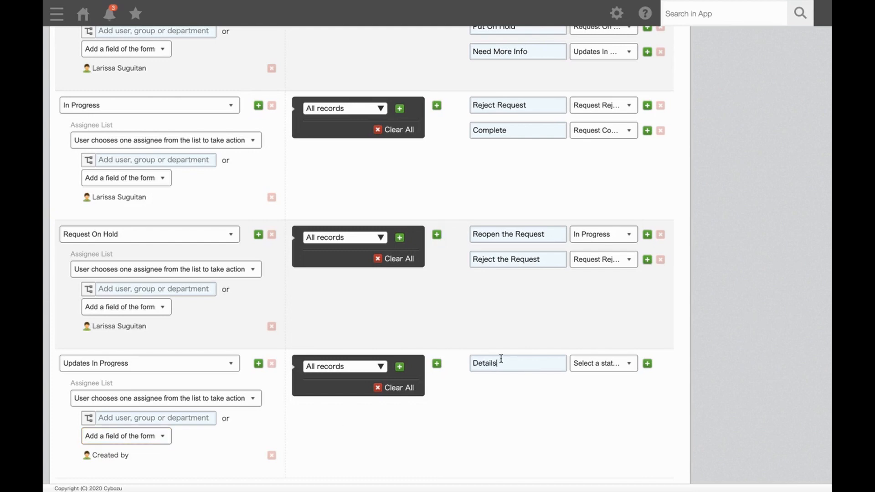
text(Updated)
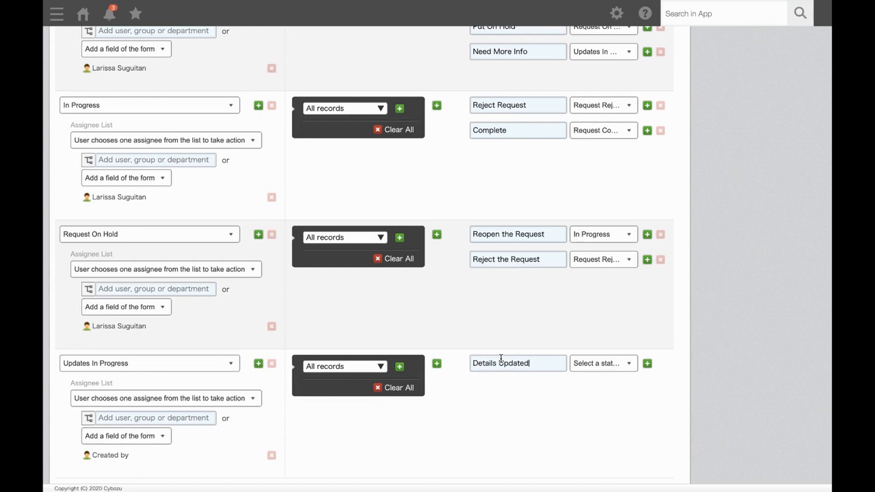
click(602, 364)
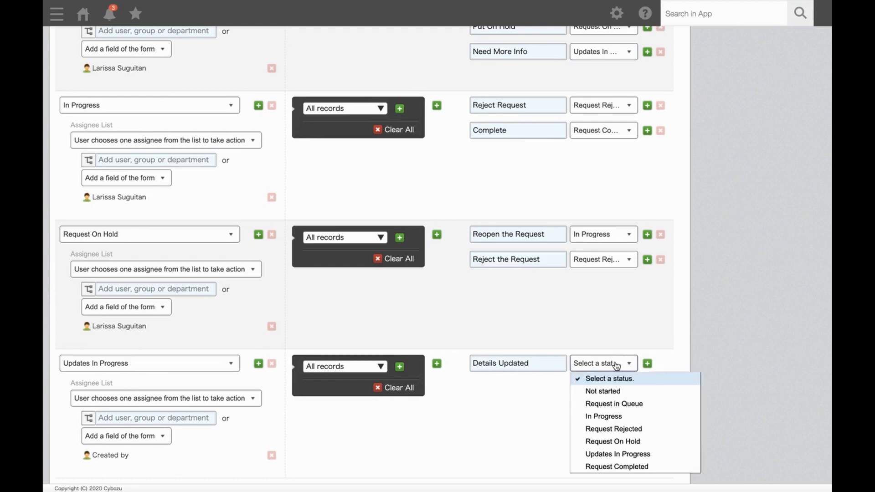
click(613, 404)
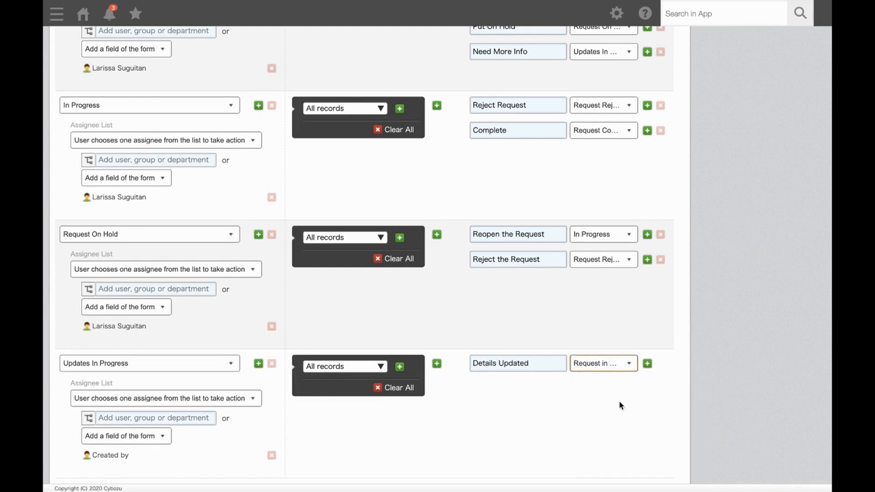
scroll(down, 3)
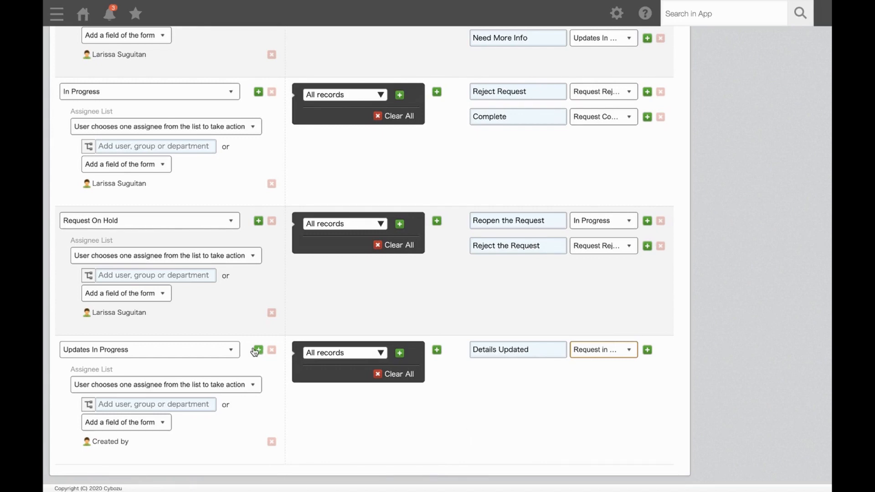
Add a blank step after Updates In Progress, leave its status unselected and discard it
click(257, 349)
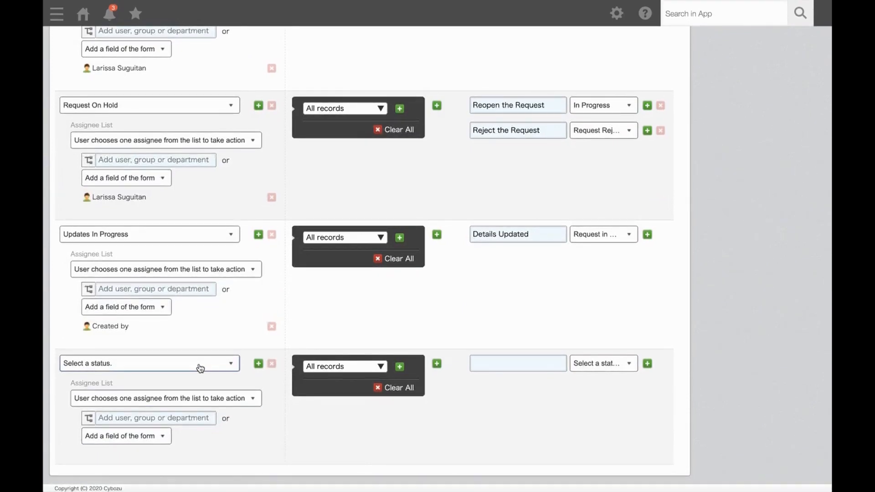
click(148, 363)
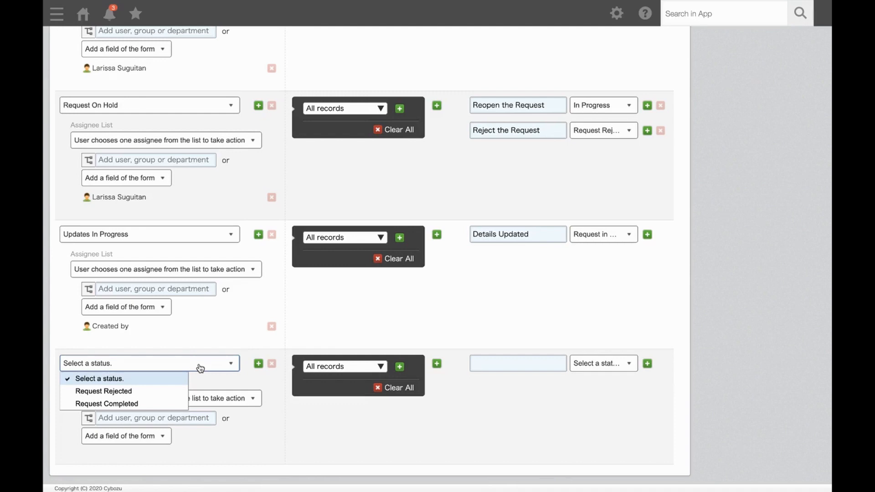
mouse_move(189, 373)
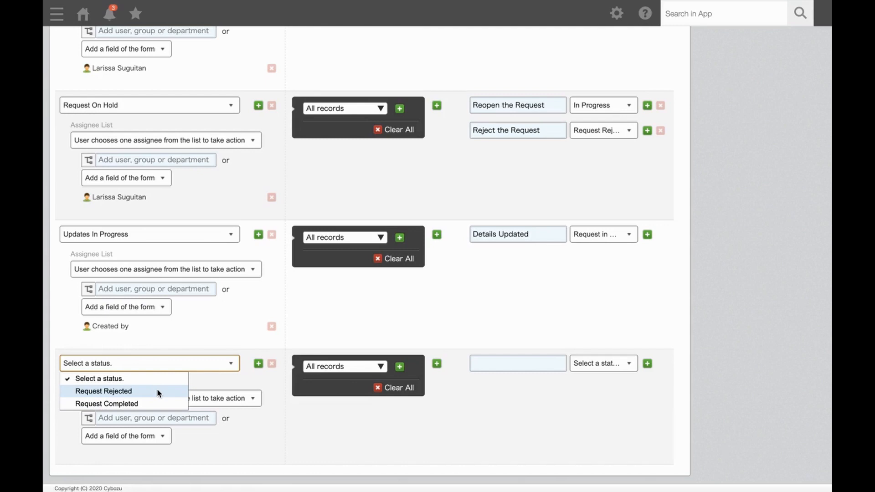
mouse_move(198, 381)
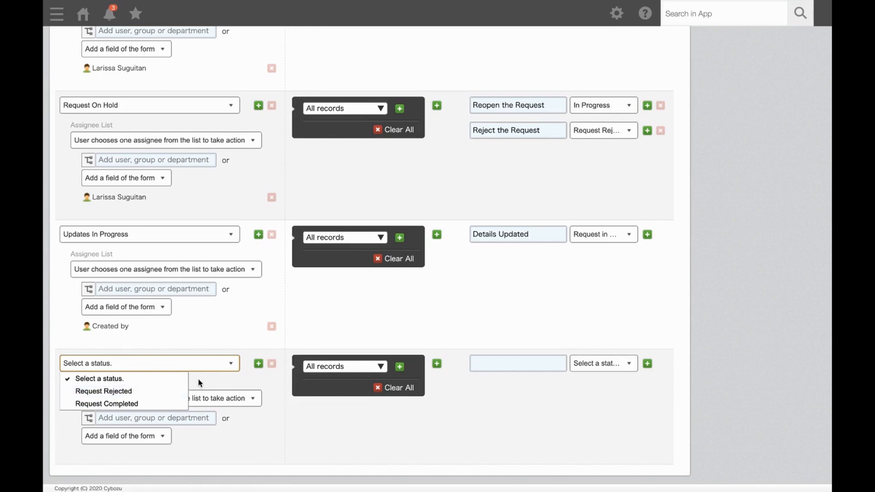
scroll(down, 3)
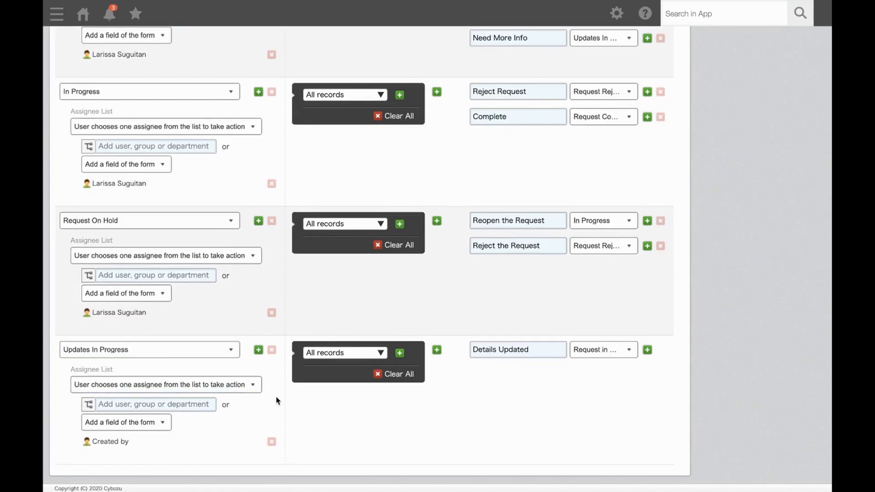
mouse_move(382, 419)
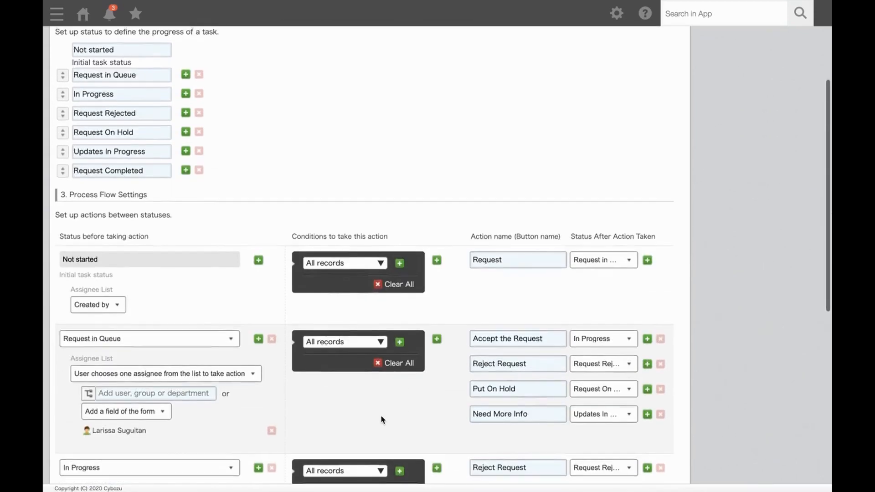
scroll(down, 3)
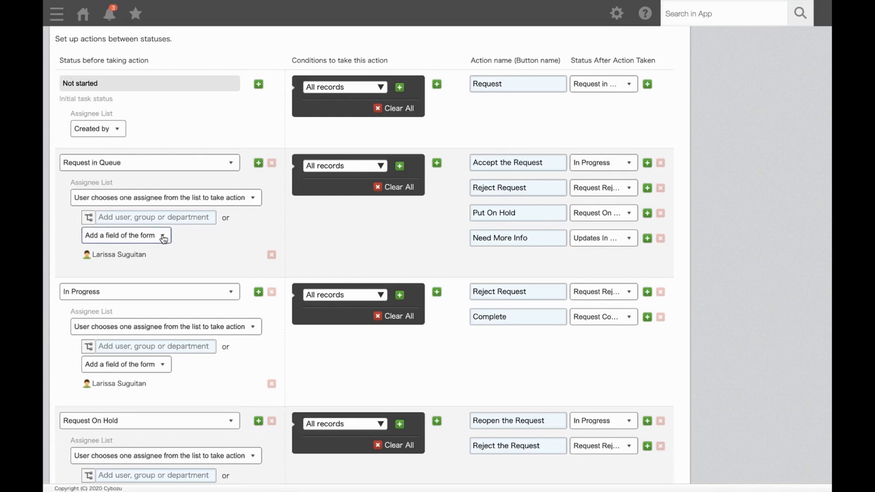
click(155, 216)
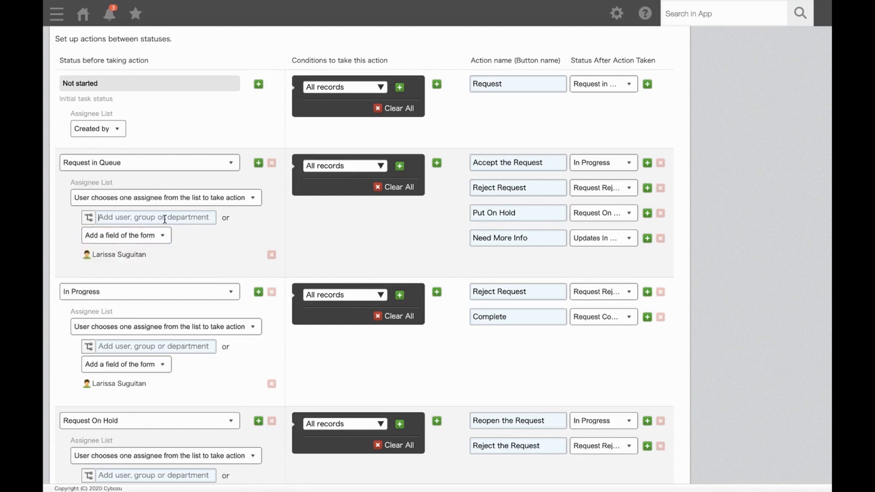
text(kevin)
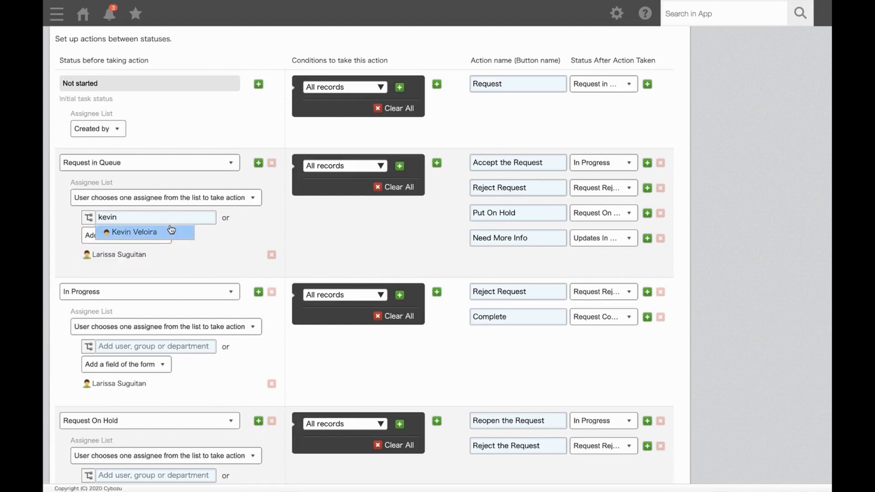
click(135, 232)
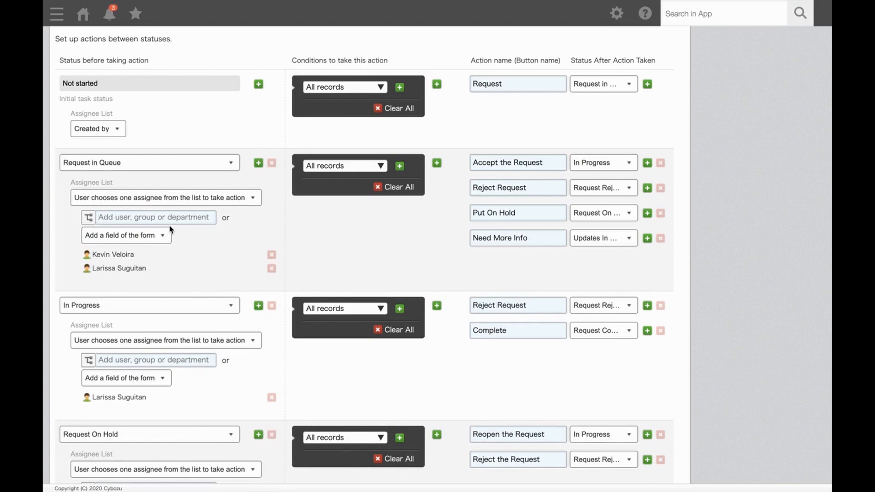
mouse_move(202, 242)
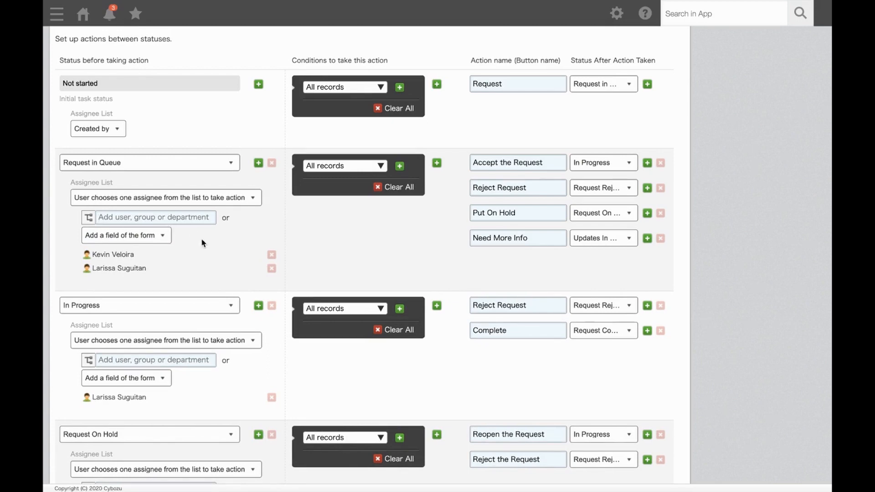
click(163, 197)
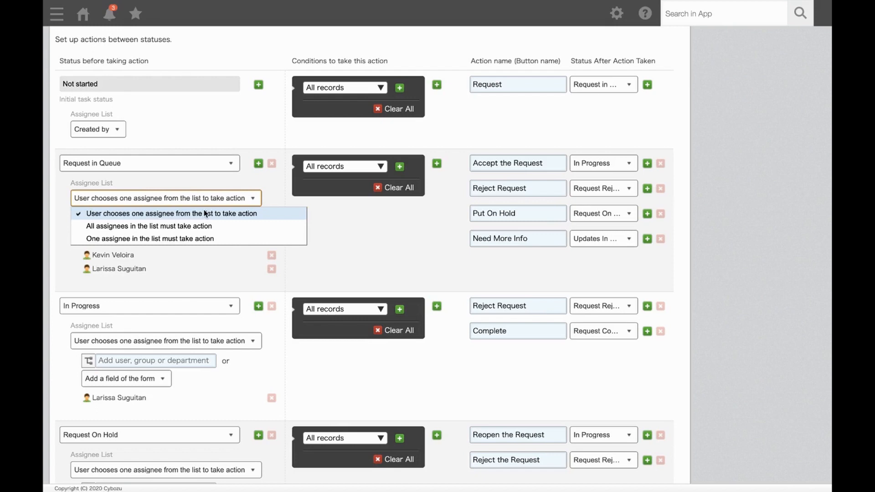
mouse_move(148, 226)
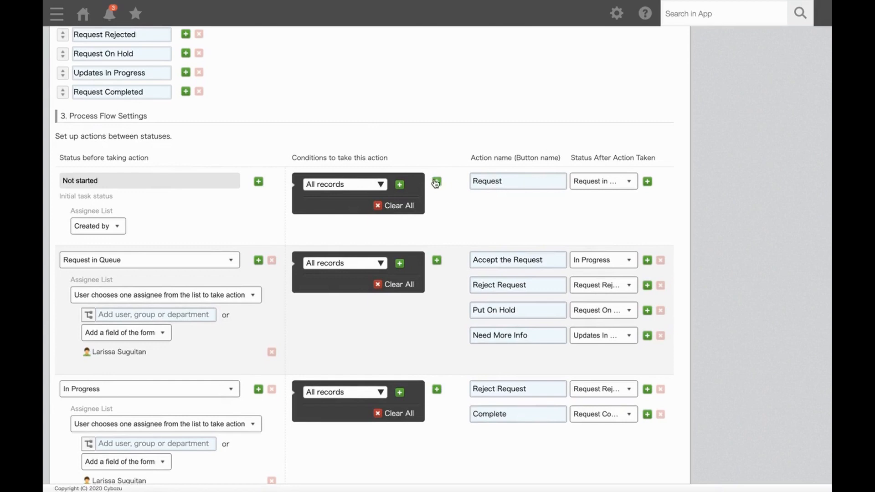
click(436, 184)
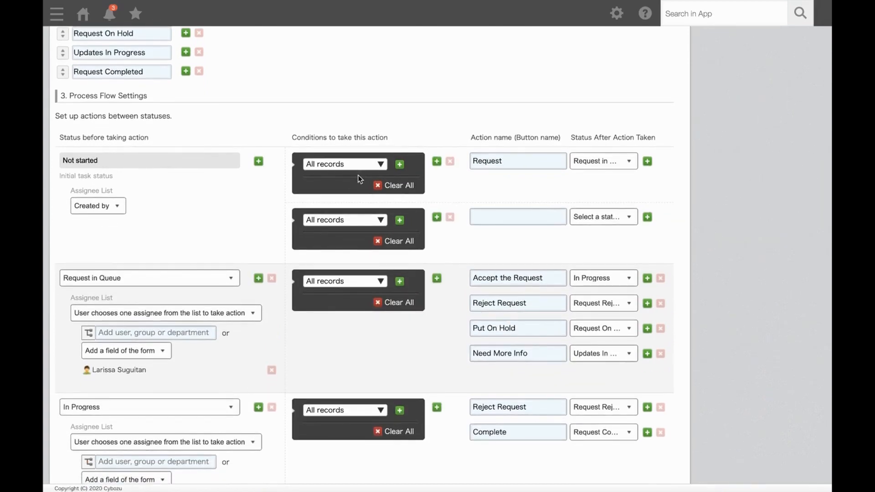
click(344, 163)
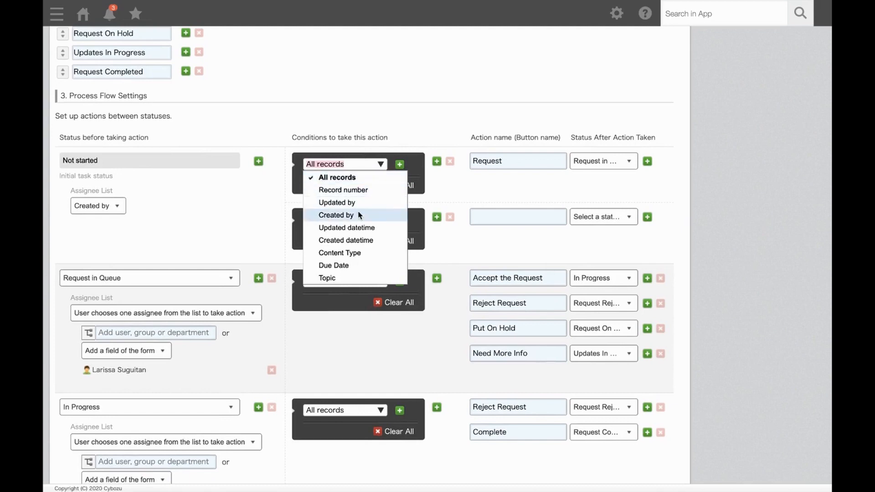
click(336, 215)
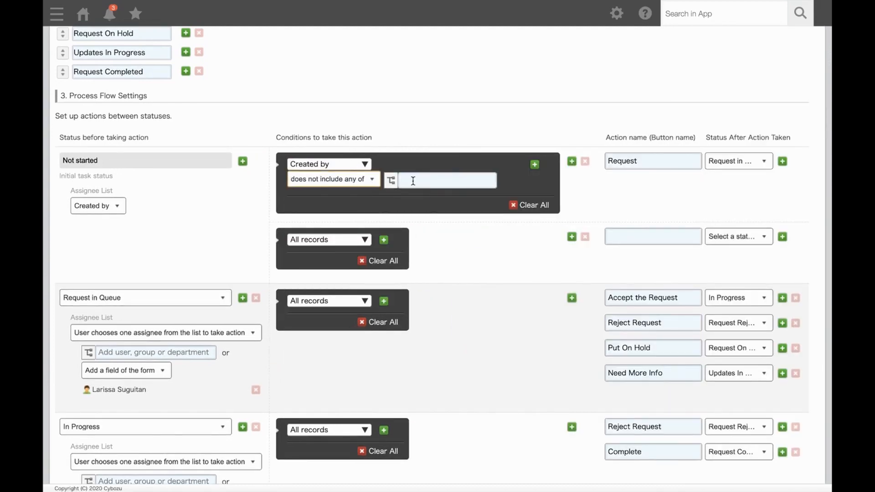
text(Lari)
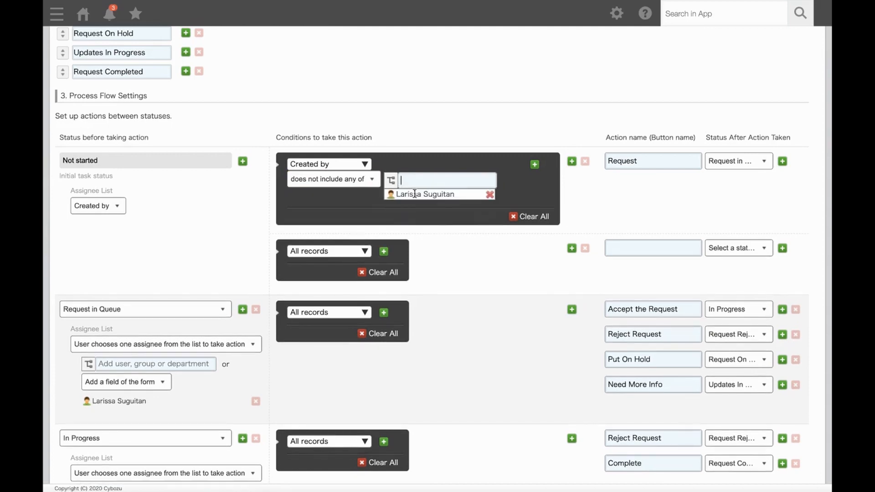
mouse_move(630, 180)
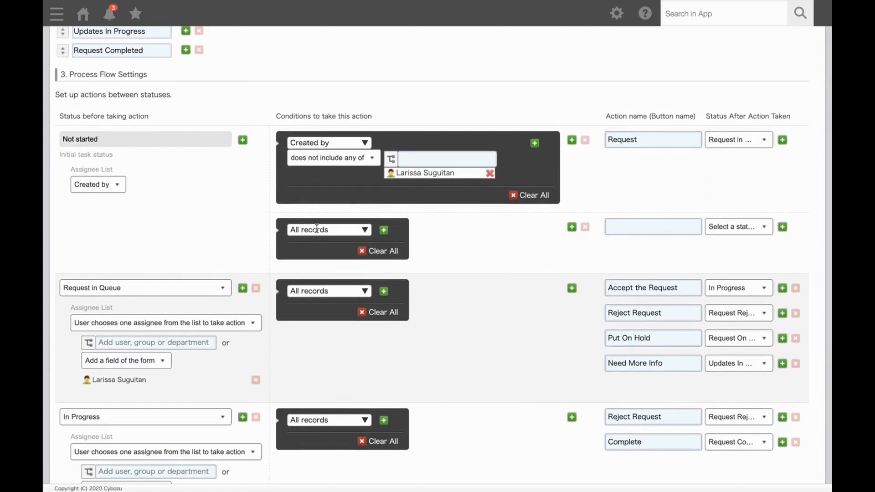
click(328, 230)
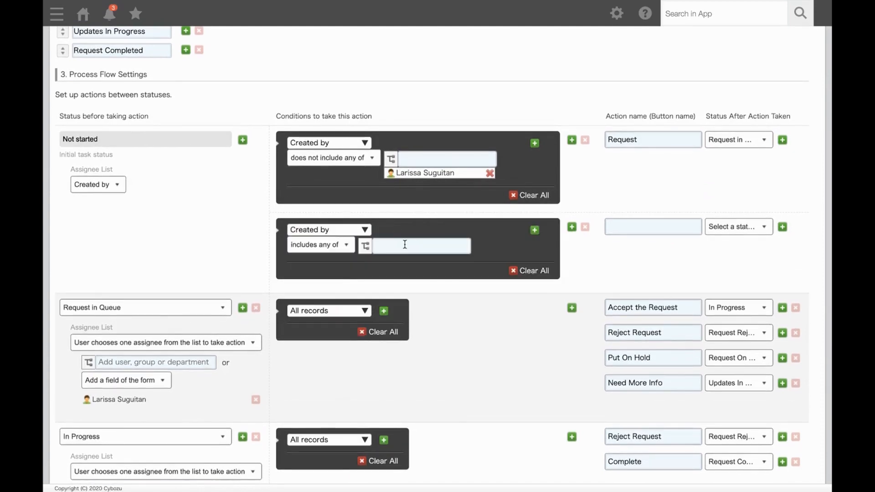
text(lari)
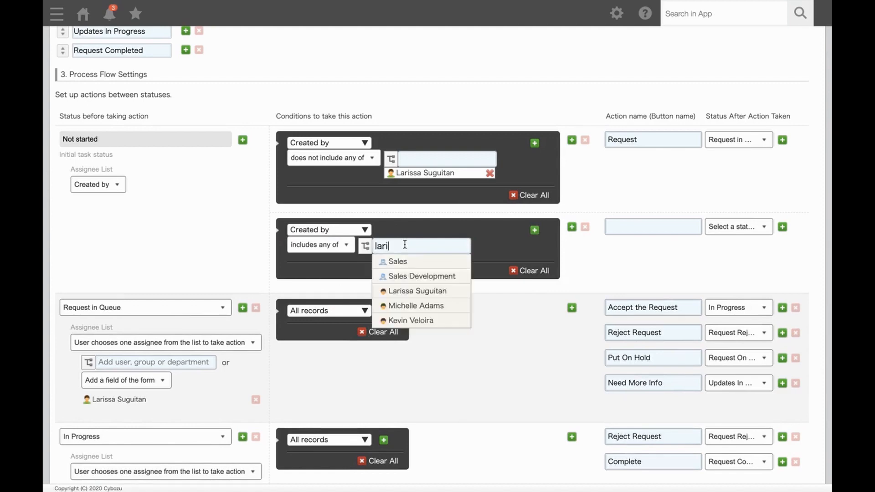
click(415, 290)
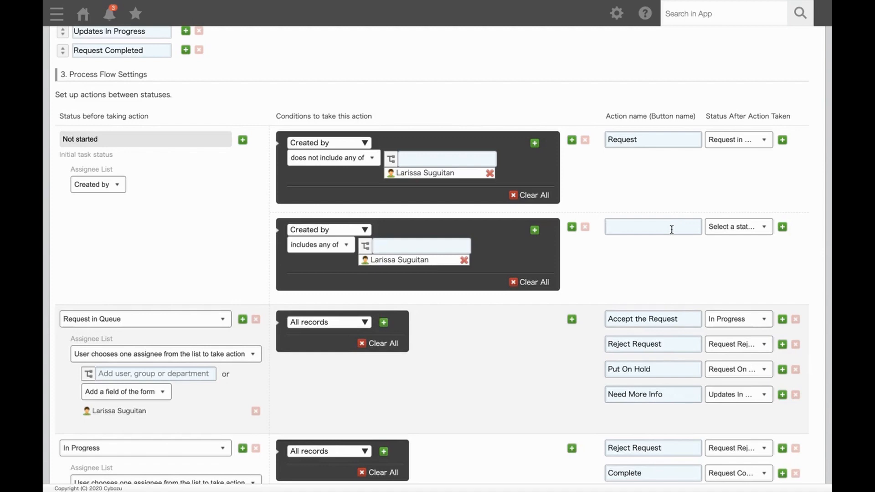
Name the branch action 'Begin Request' leading to the In Progress status
text(B)
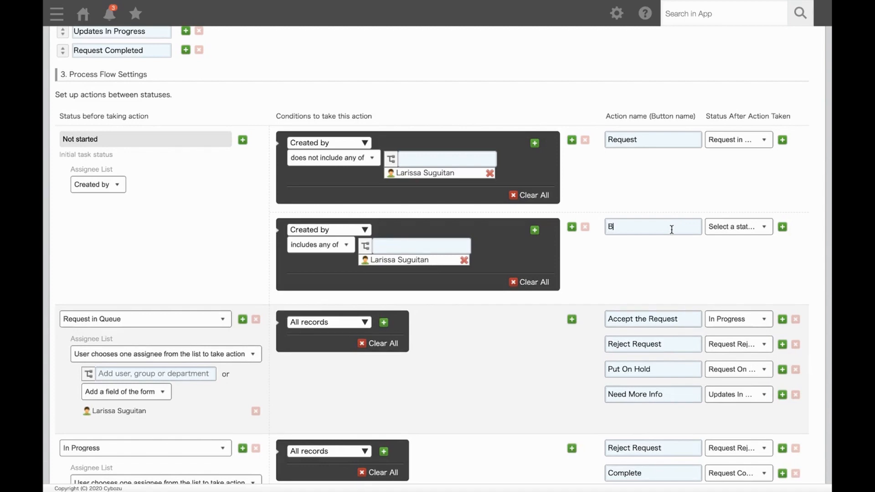
text(egin Request)
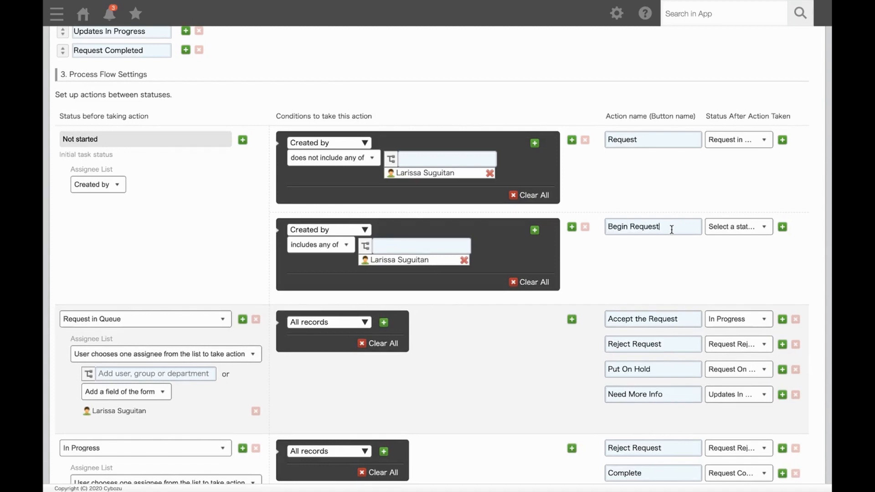
click(736, 226)
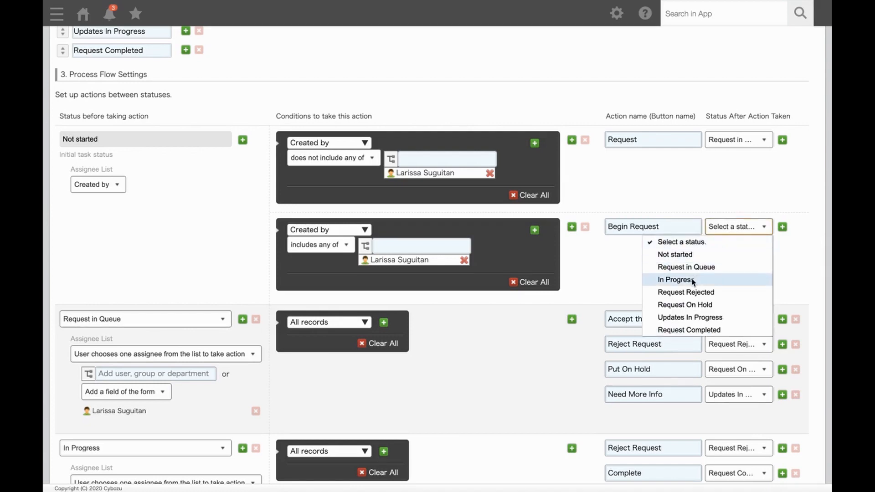
click(675, 279)
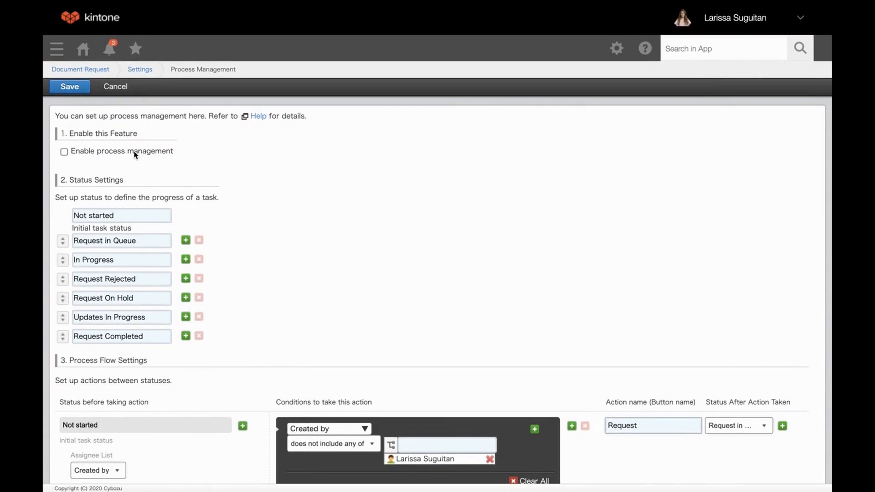
Enable process management, save the settings, and update the Document Request app
click(64, 151)
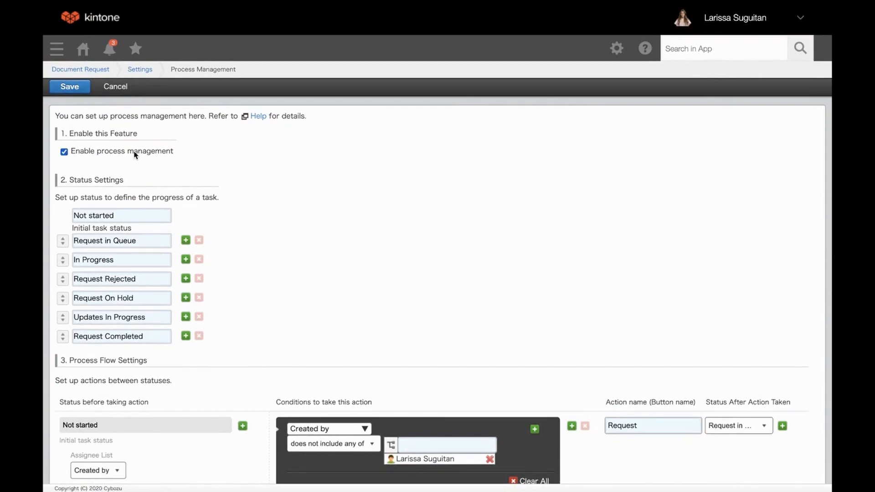
click(69, 86)
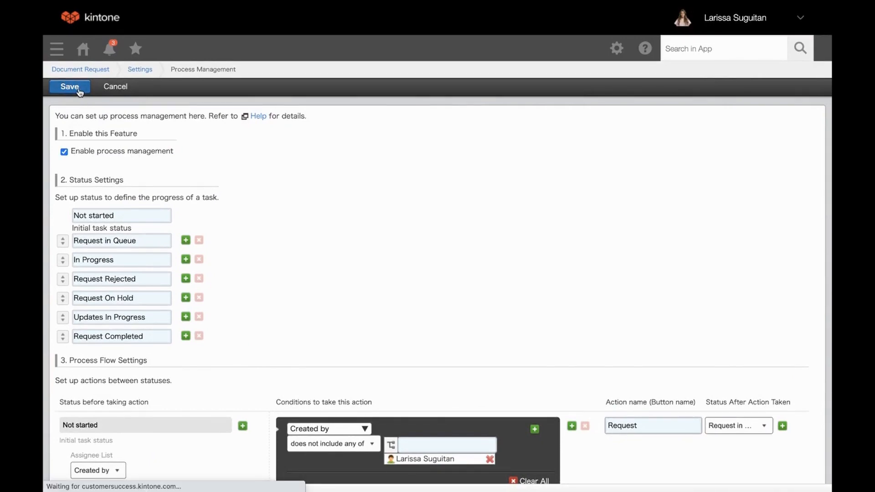
click(69, 87)
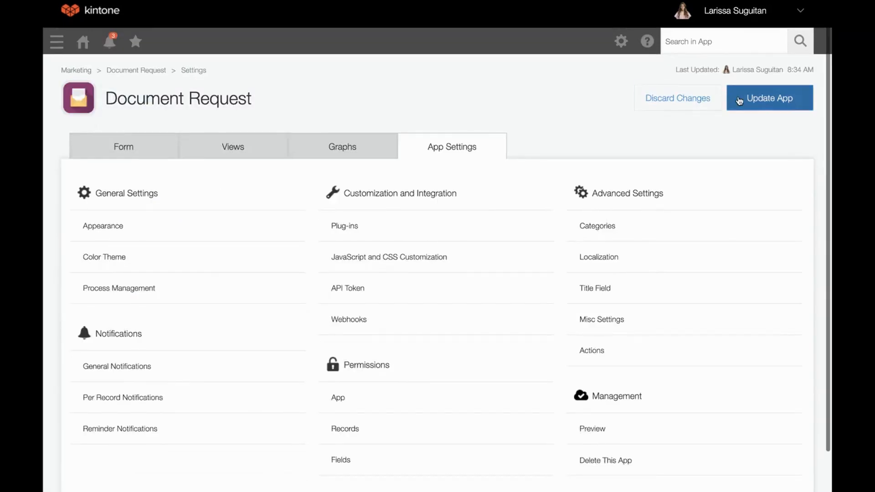
click(769, 97)
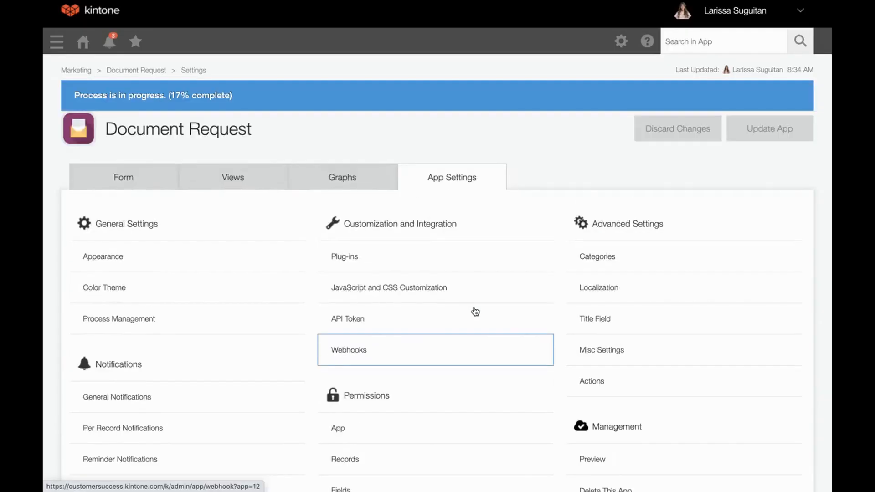